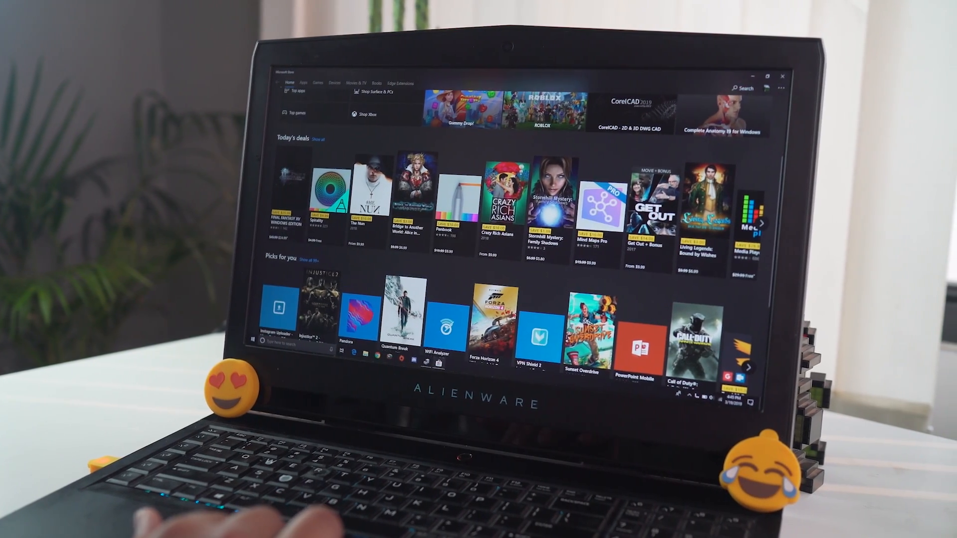
Scroll the PUBG Mobile channel list and open the #pubgm-news channel
scroll(down, 3)
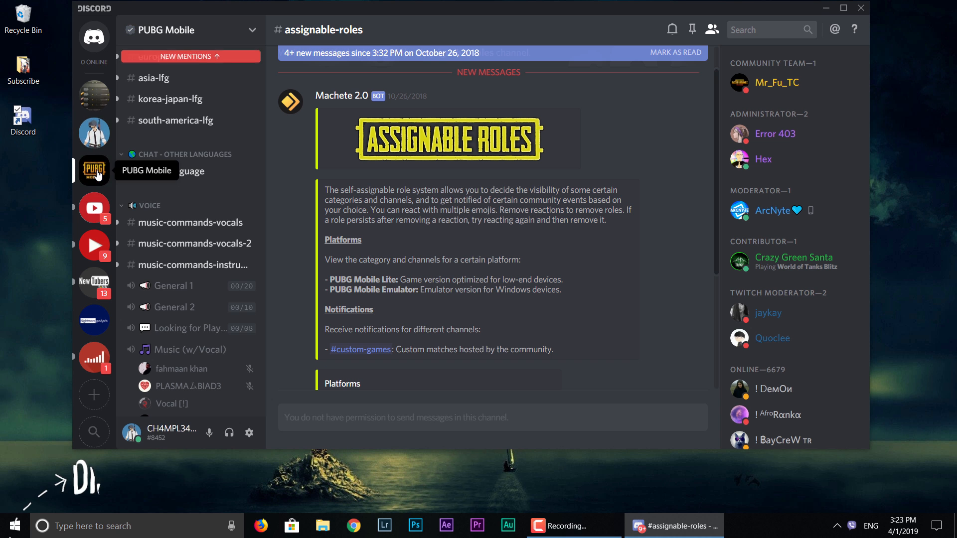
scroll(down, 3)
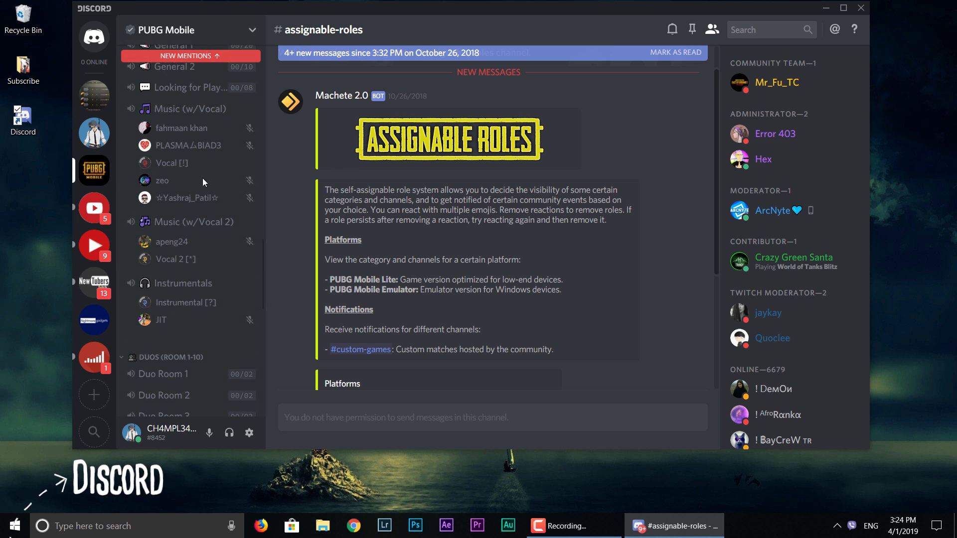
scroll(down, 3)
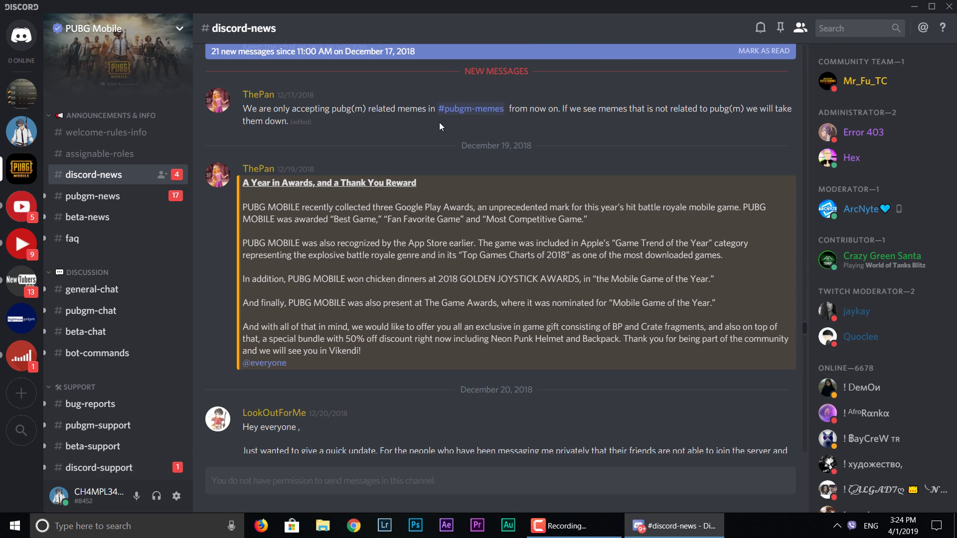
scroll(down, 3)
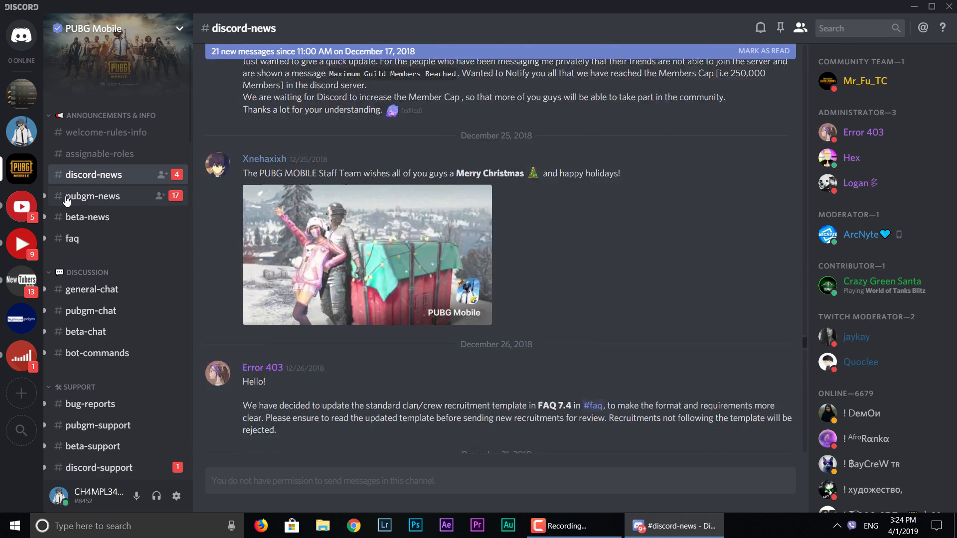
click(92, 196)
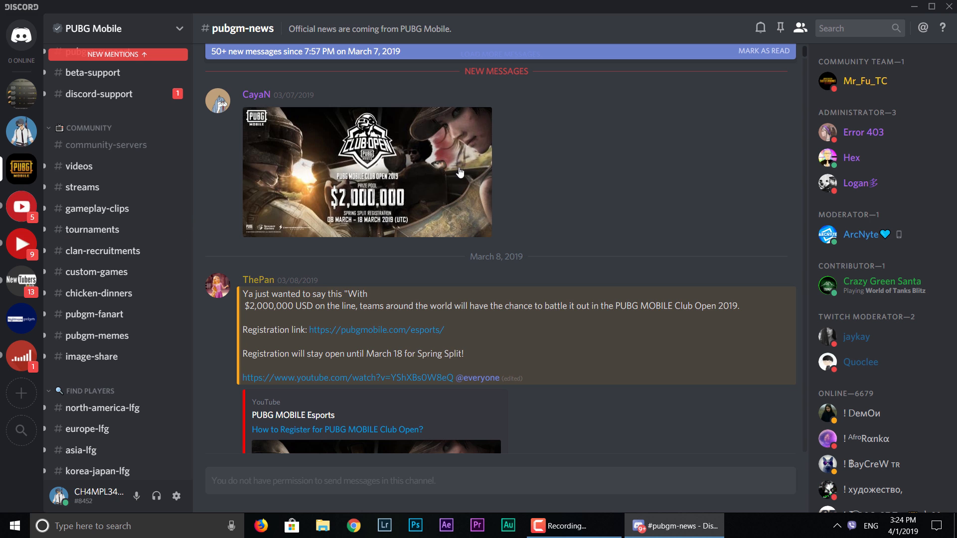
scroll(down, 3)
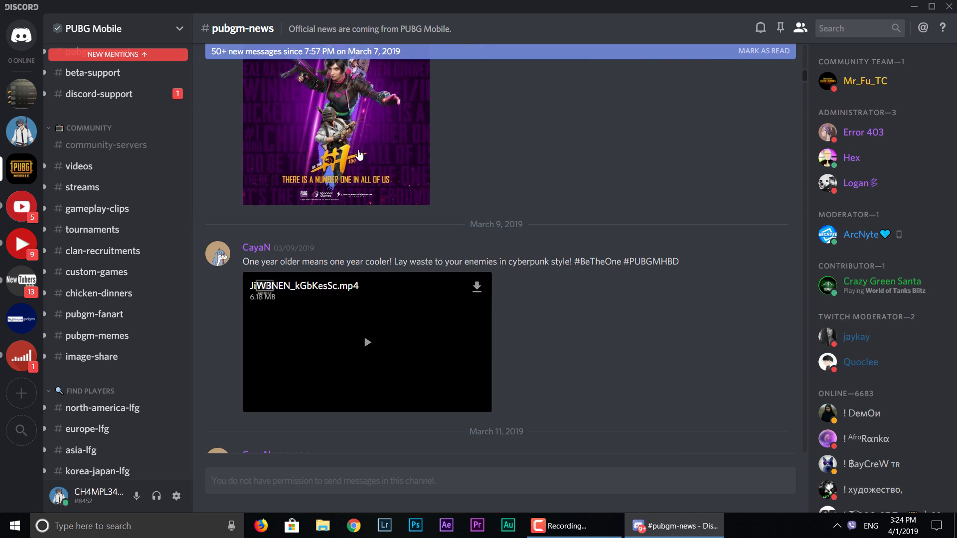
Join the Instrumentals voice channel and dismiss the Suppressed notice
click(336, 134)
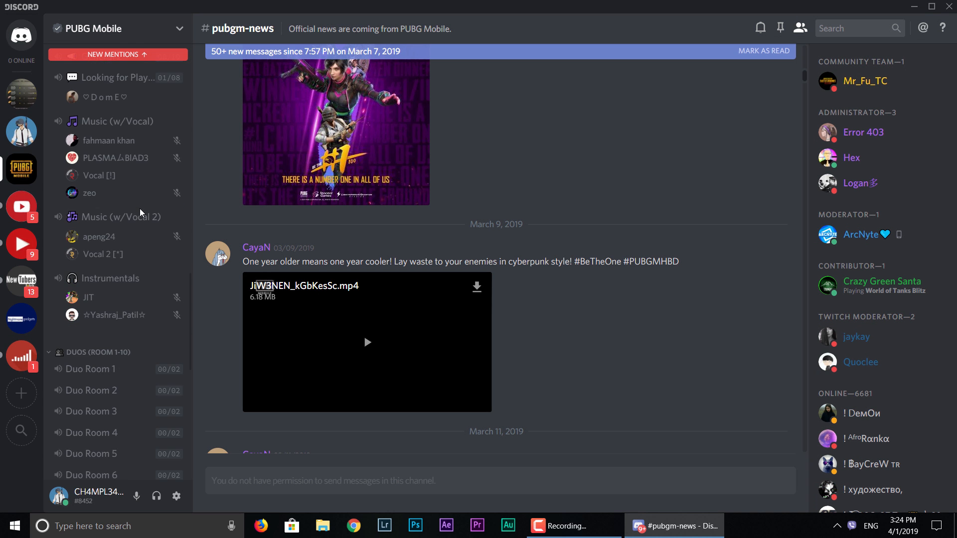
mouse_move(107, 245)
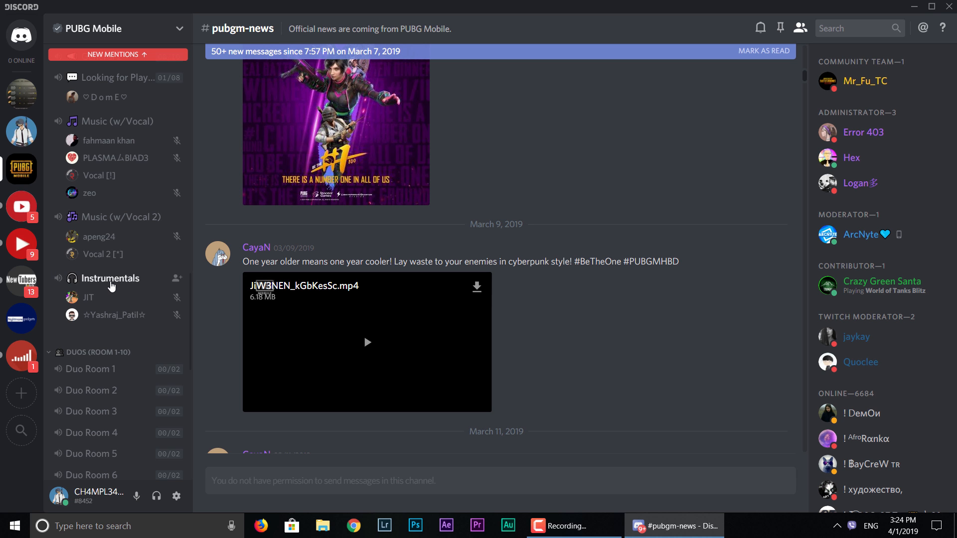
click(112, 277)
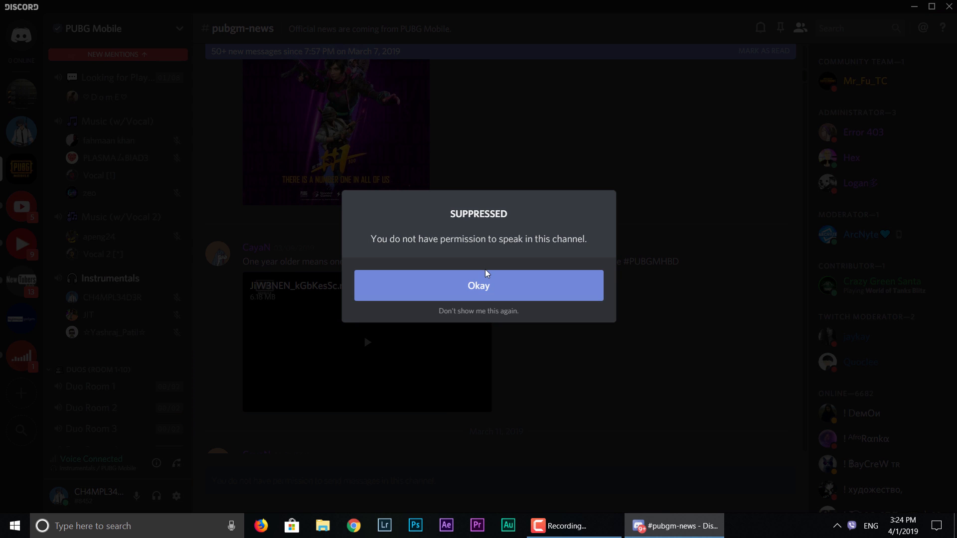
click(479, 286)
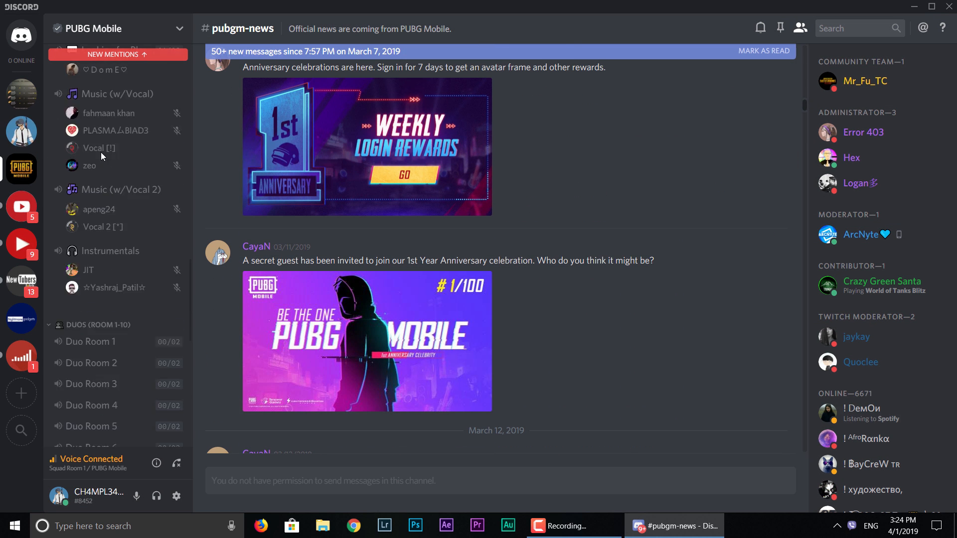
click(90, 150)
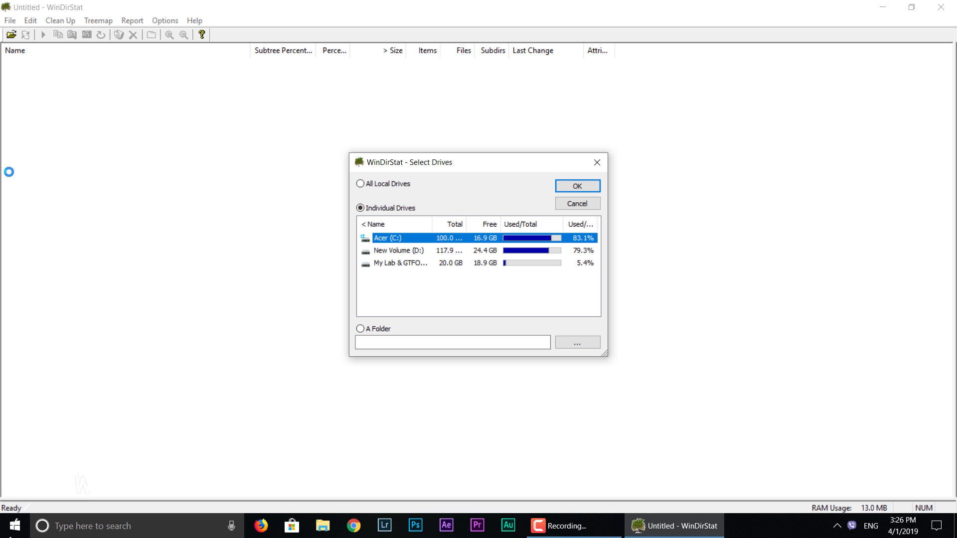
Scan the C: drive and highlight its loose files and Program Files in the treemap
click(398, 250)
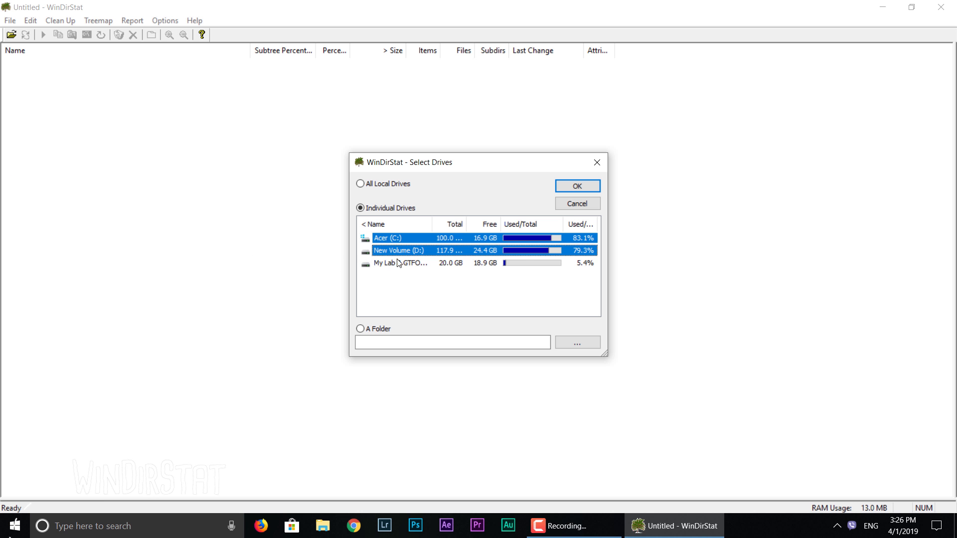
click(576, 186)
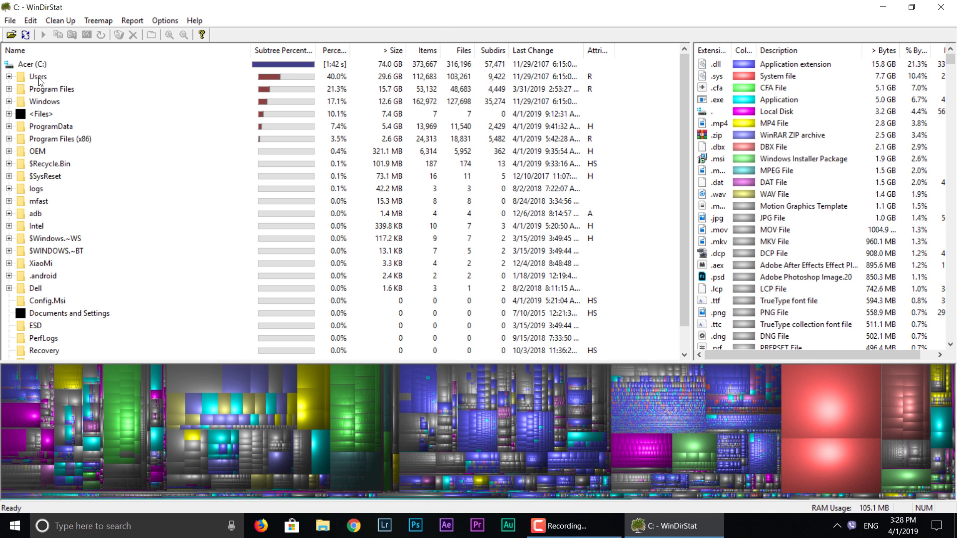
click(42, 116)
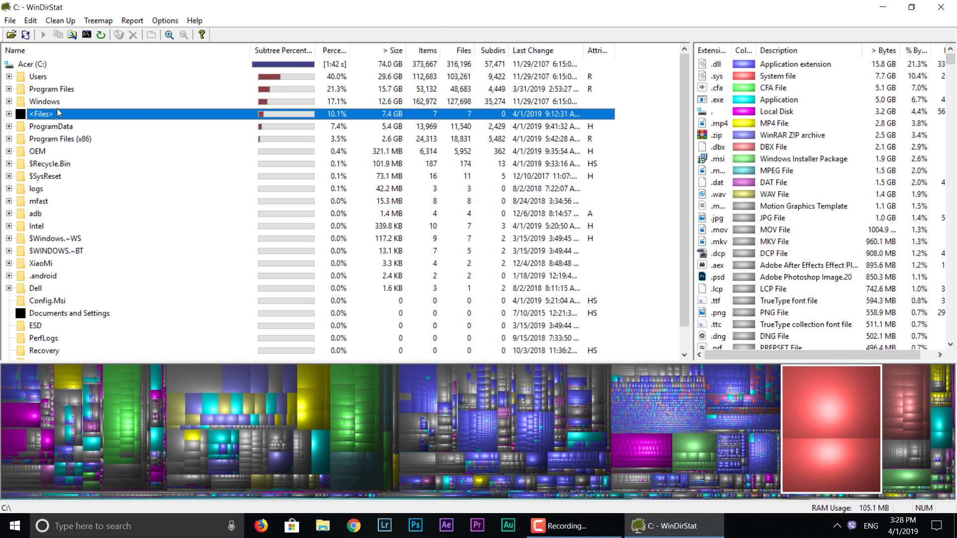
click(52, 89)
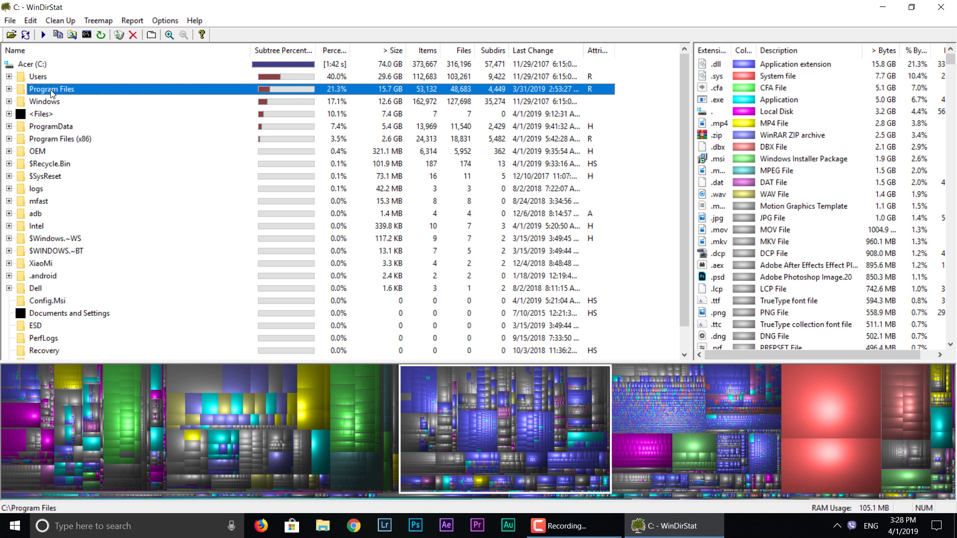
click(38, 76)
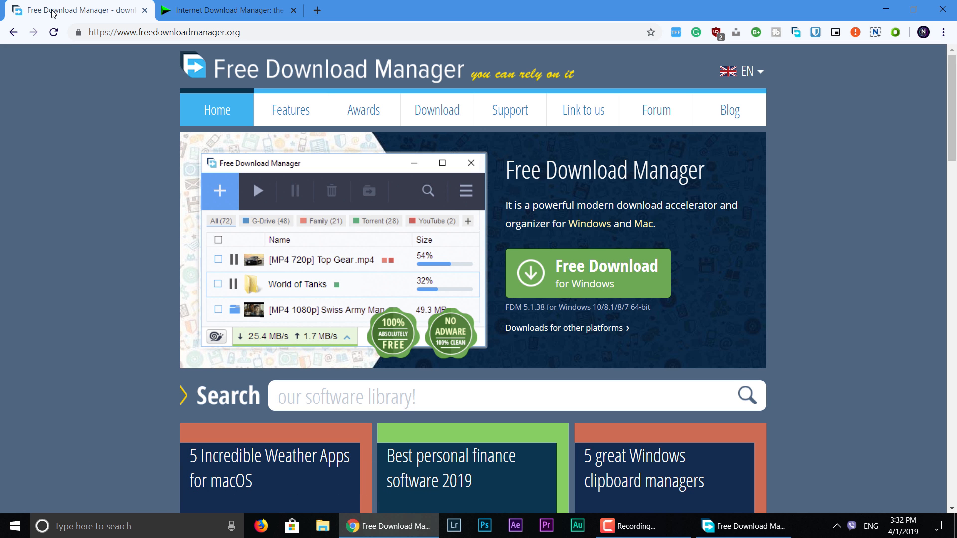
Switch Chrome to the Internet Download Manager website tab
click(227, 10)
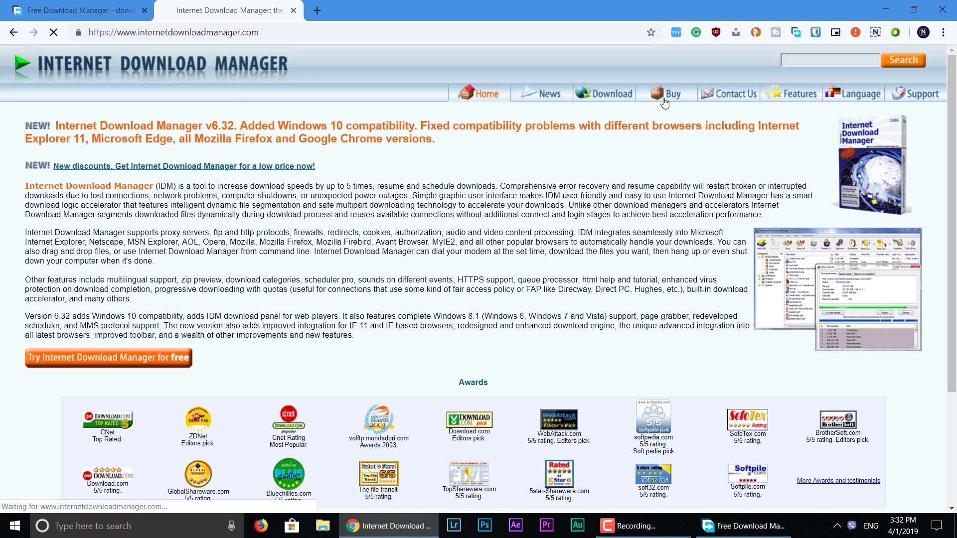
click(666, 94)
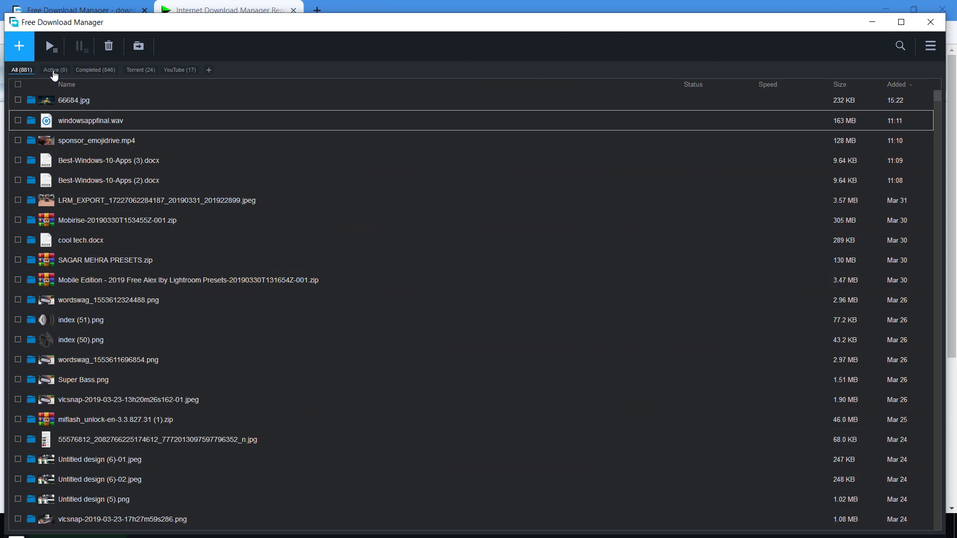
Show active downloads and browse Free Download Manager's settings page
click(55, 70)
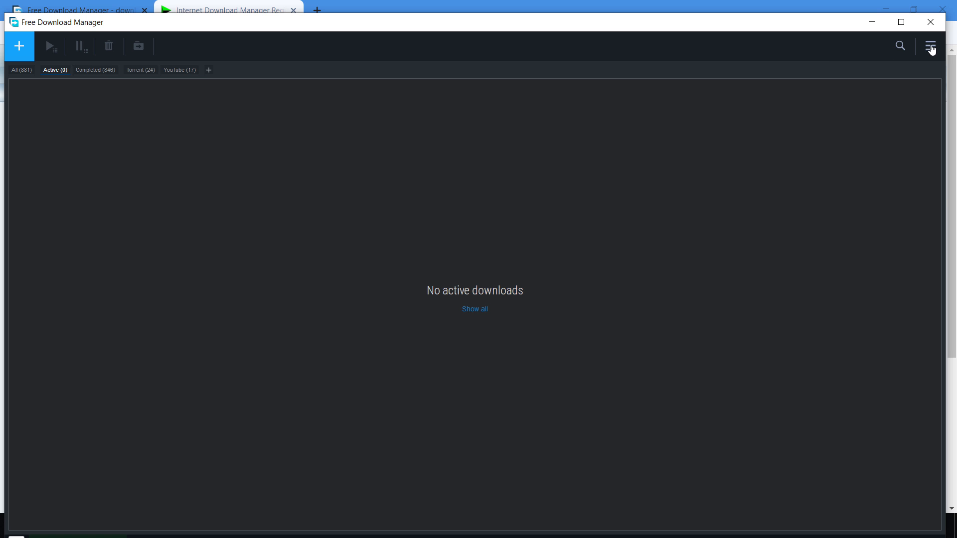
click(930, 45)
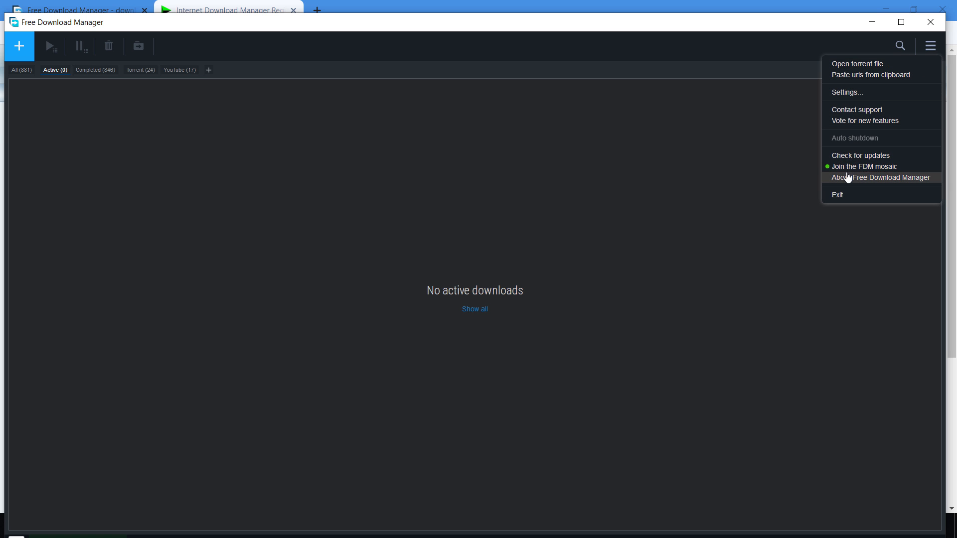
click(847, 93)
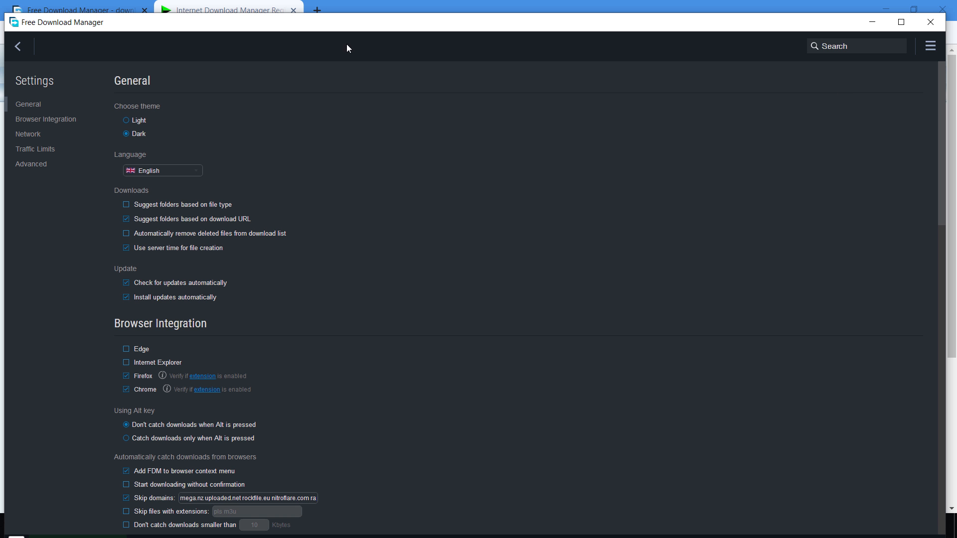
scroll(down, 3)
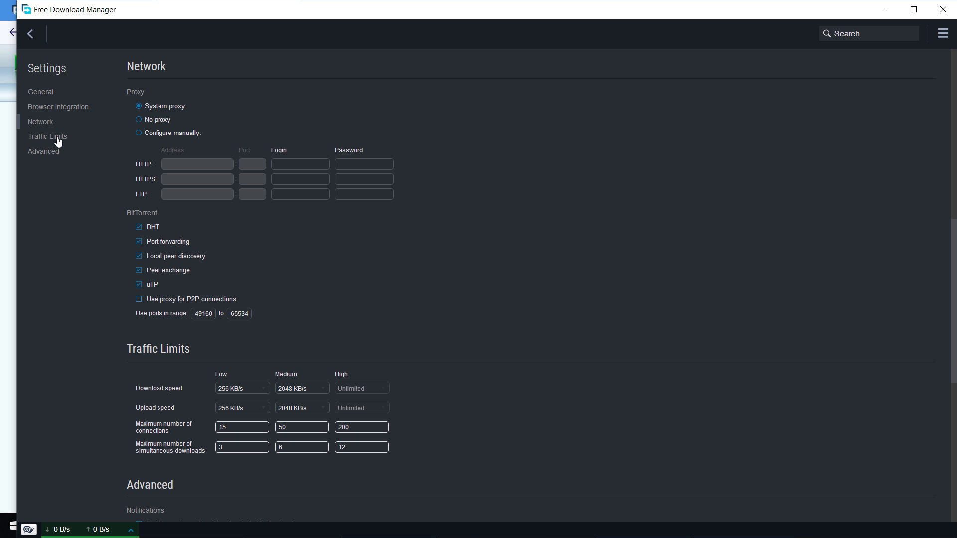
click(30, 33)
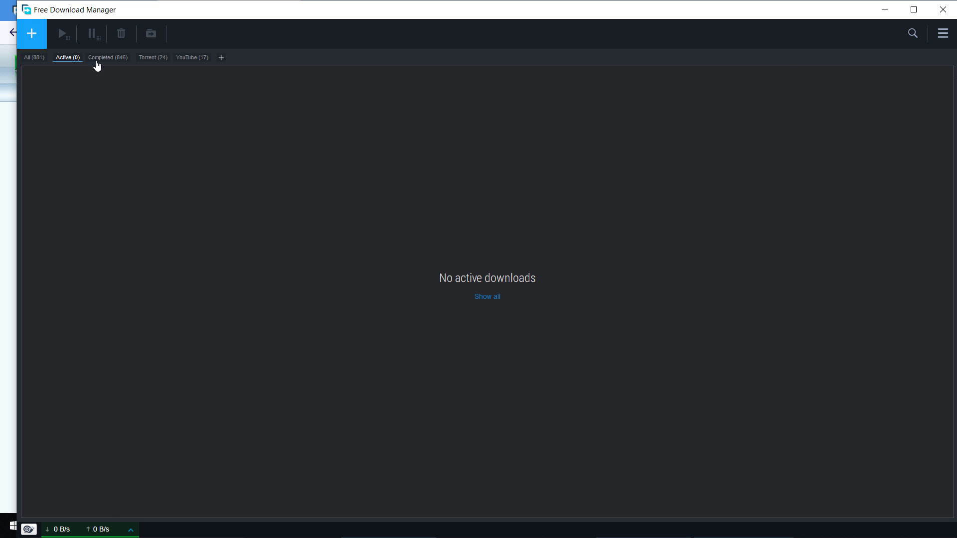
Filter downloads by YouTube, then Active, then return to the All list
click(191, 57)
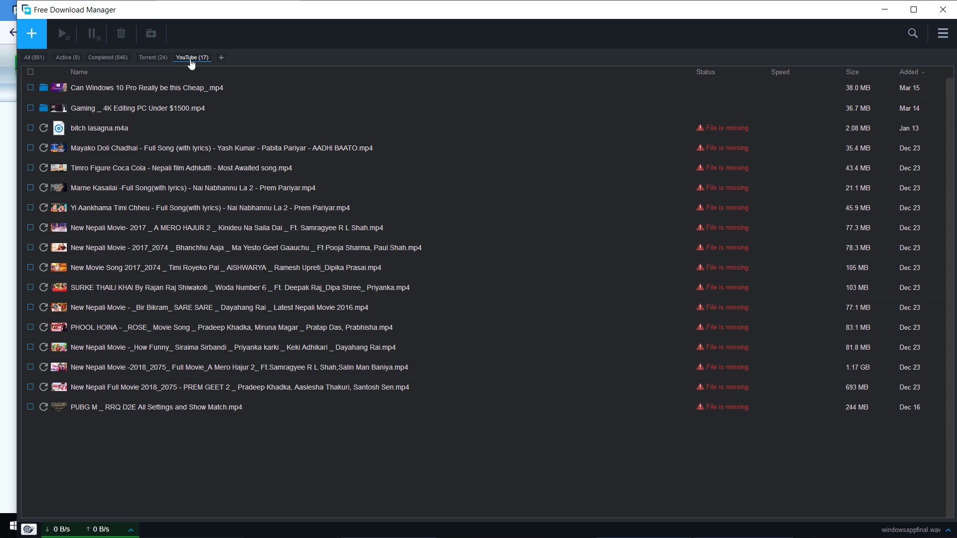
click(68, 57)
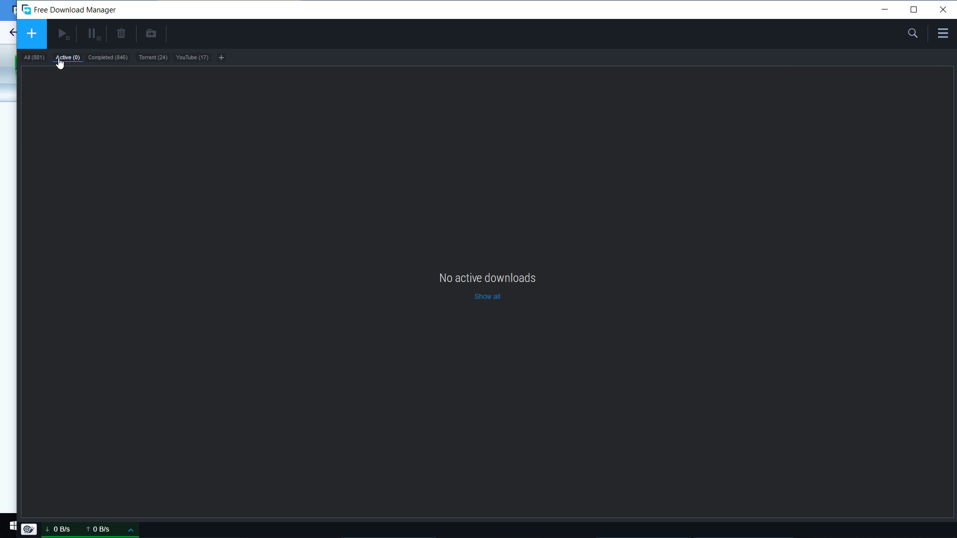
click(34, 57)
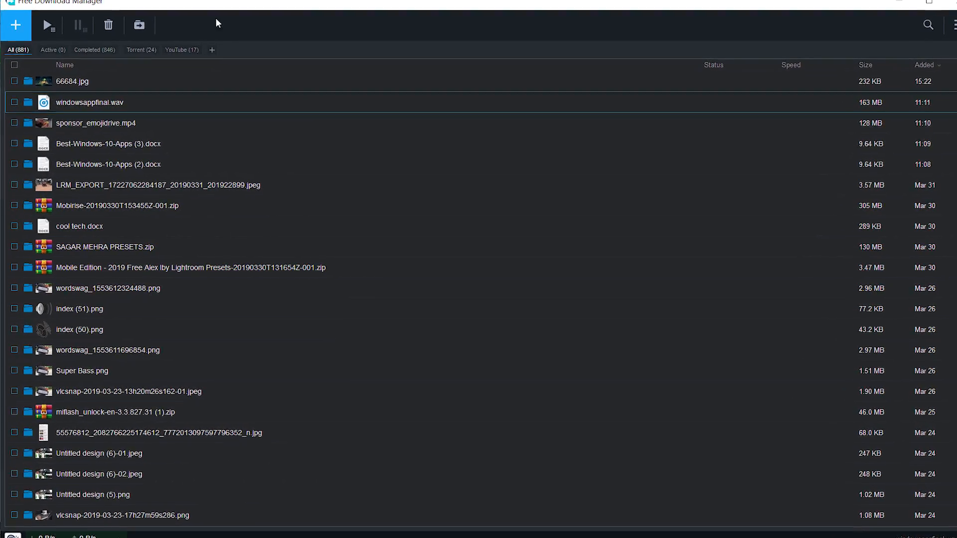
click(11, 526)
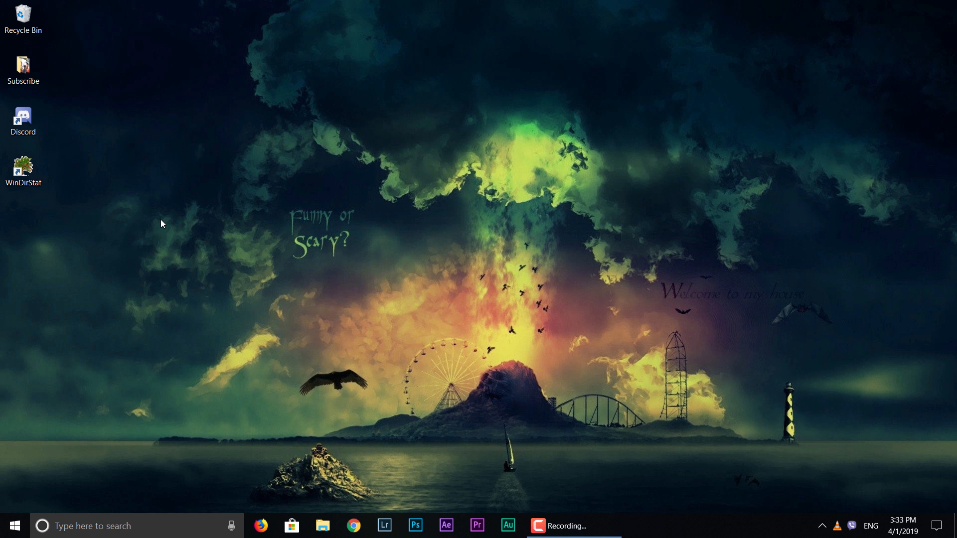
Launch VLC and look through its Media and Audio menus
click(674, 525)
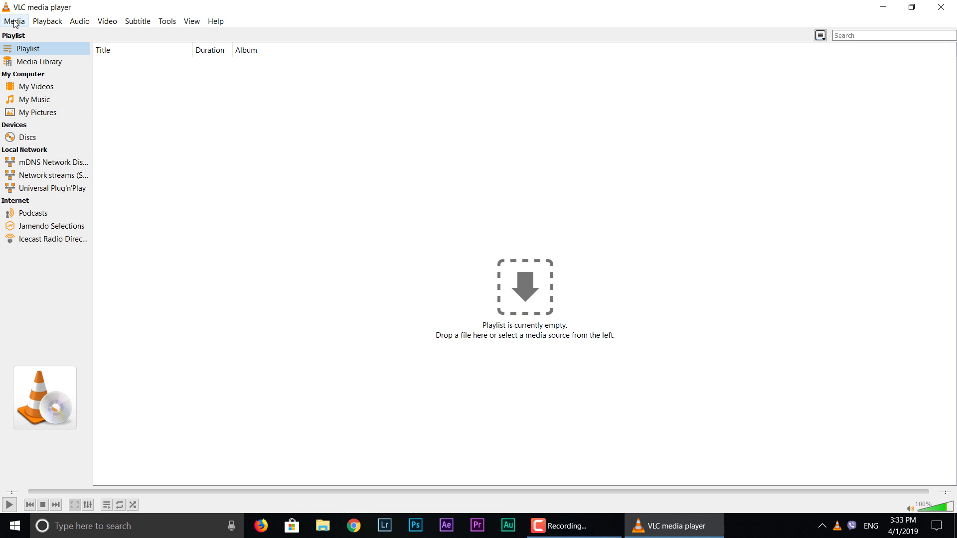
click(13, 21)
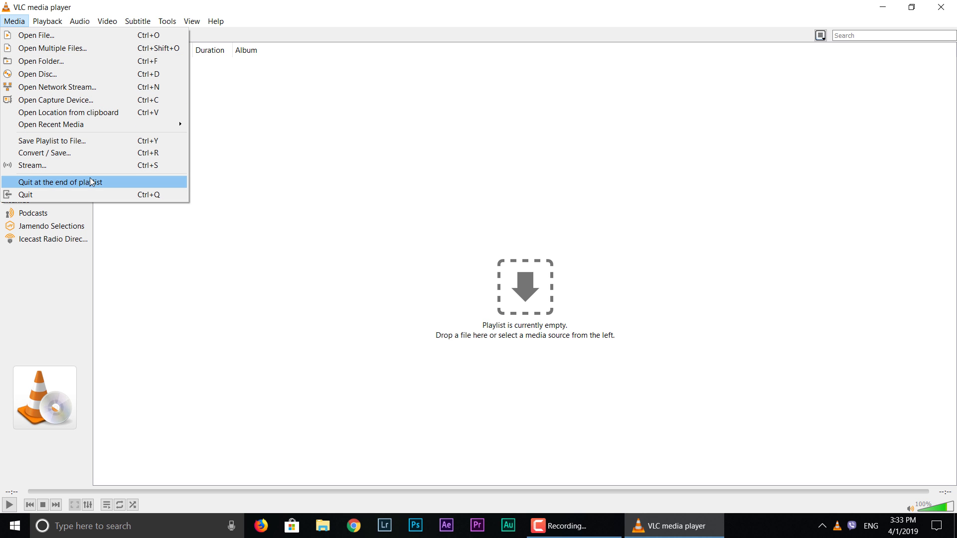
click(79, 21)
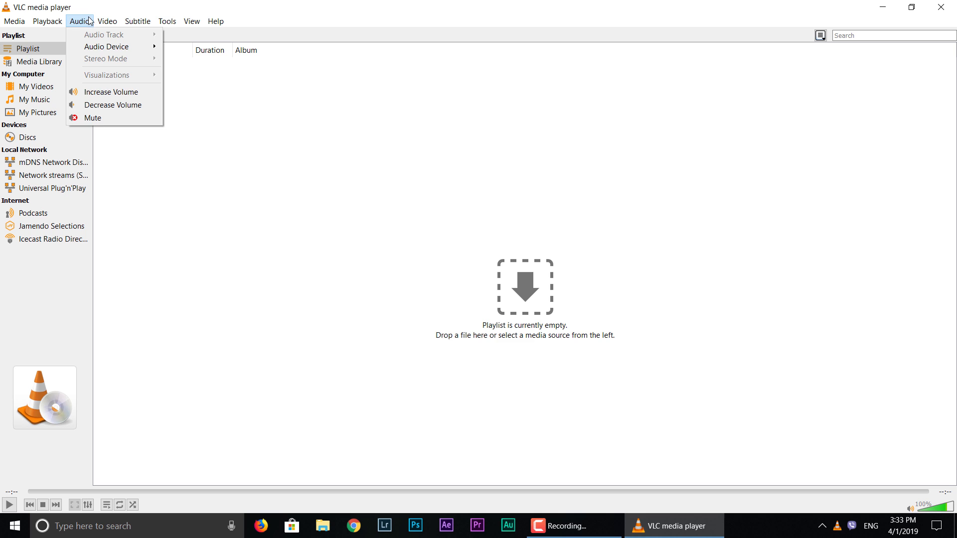
Run Help > Check for Updates, dismiss the up-to-date notice, and open My Videos
click(191, 21)
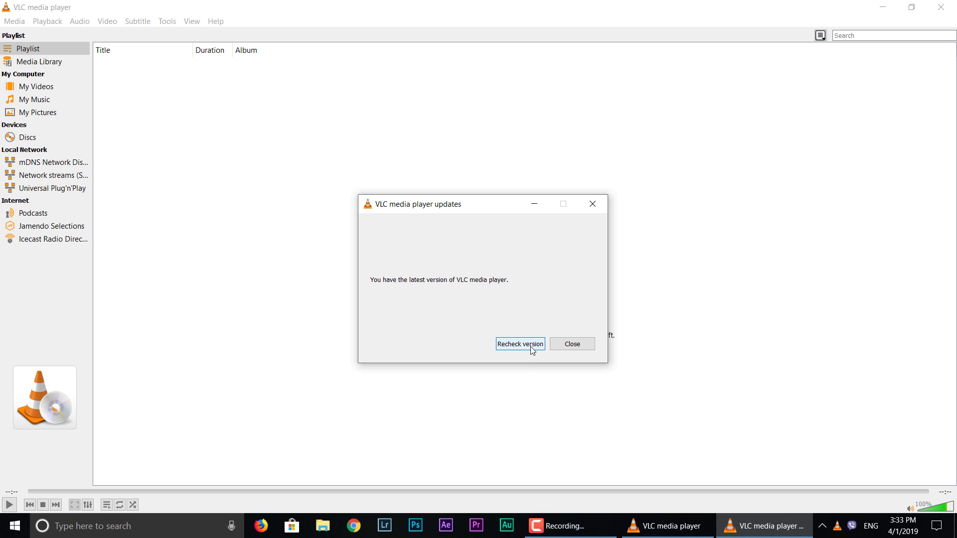
mouse_move(535, 334)
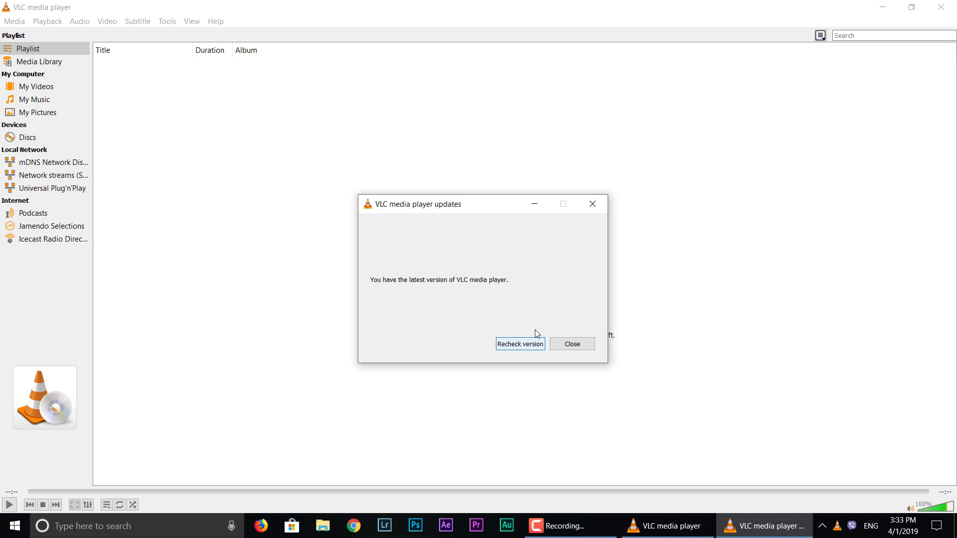
click(570, 344)
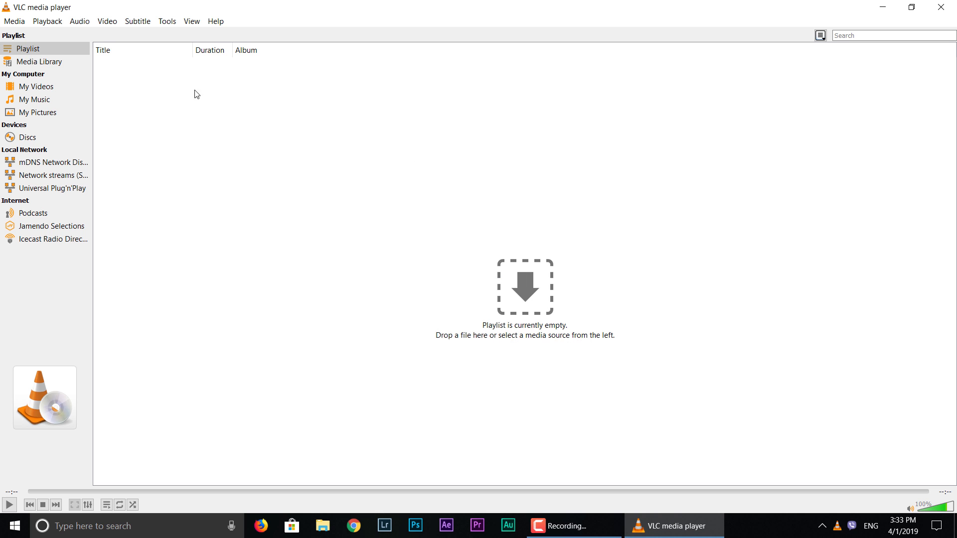
click(36, 86)
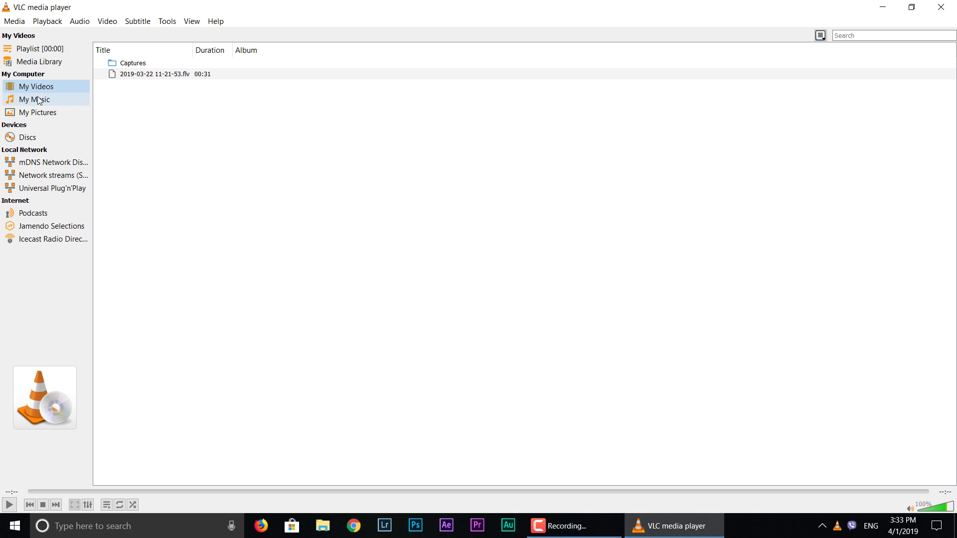
double_click(155, 74)
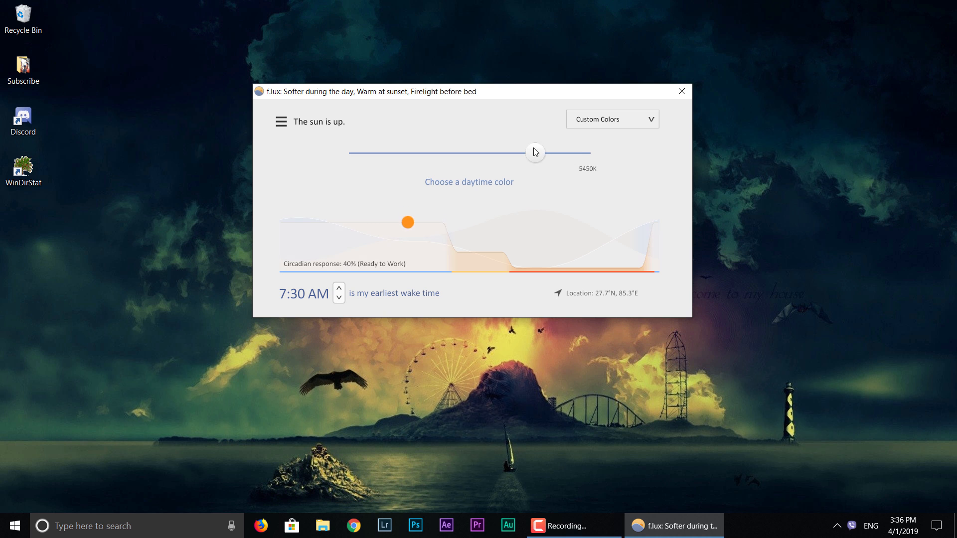
Slide the daytime colour through 4250K, 3200K and 1900K, then back to 4050K
drag(533, 152, 472, 151)
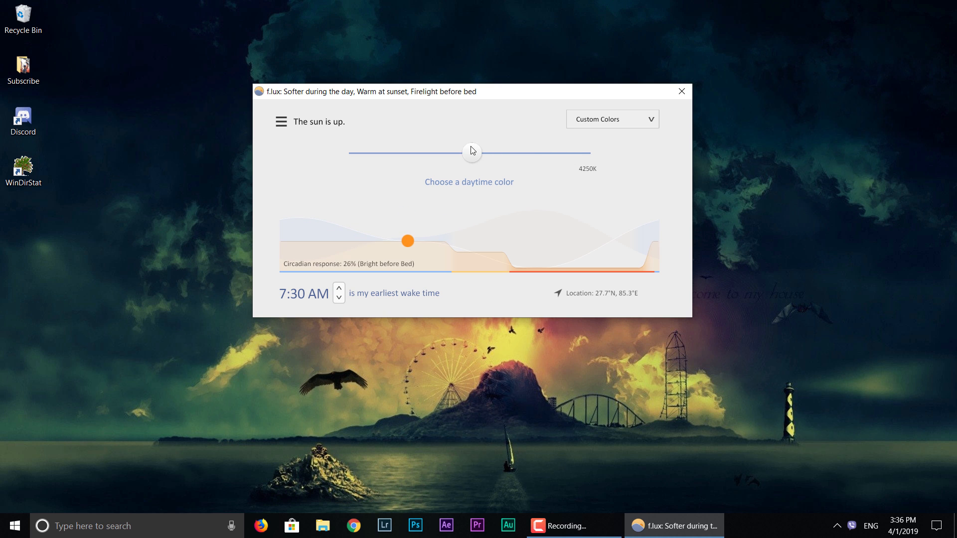
drag(471, 150, 419, 150)
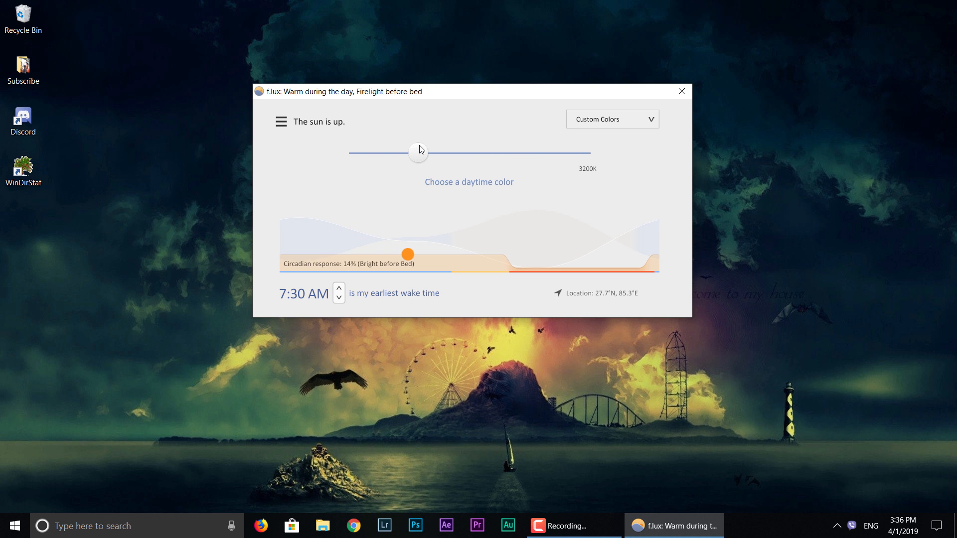
drag(419, 152, 348, 152)
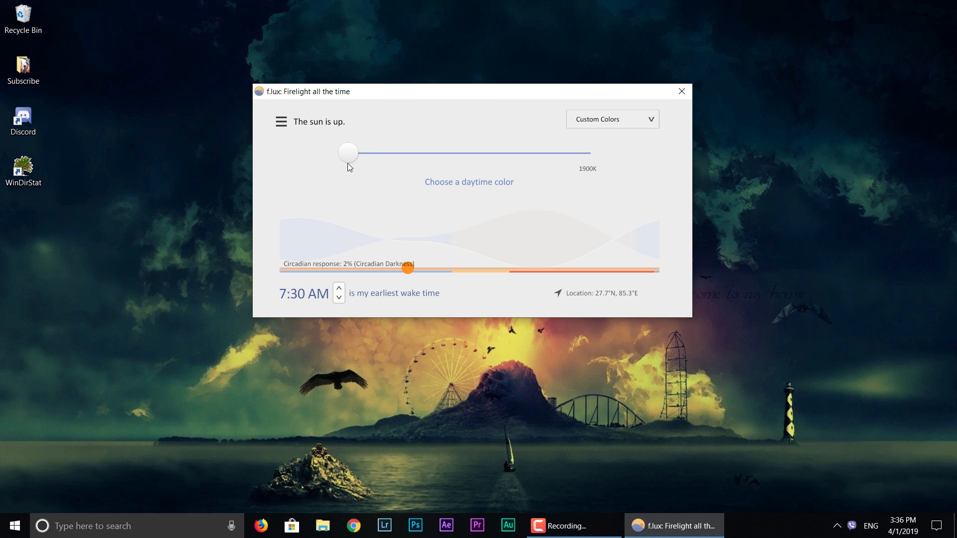
drag(348, 153, 462, 154)
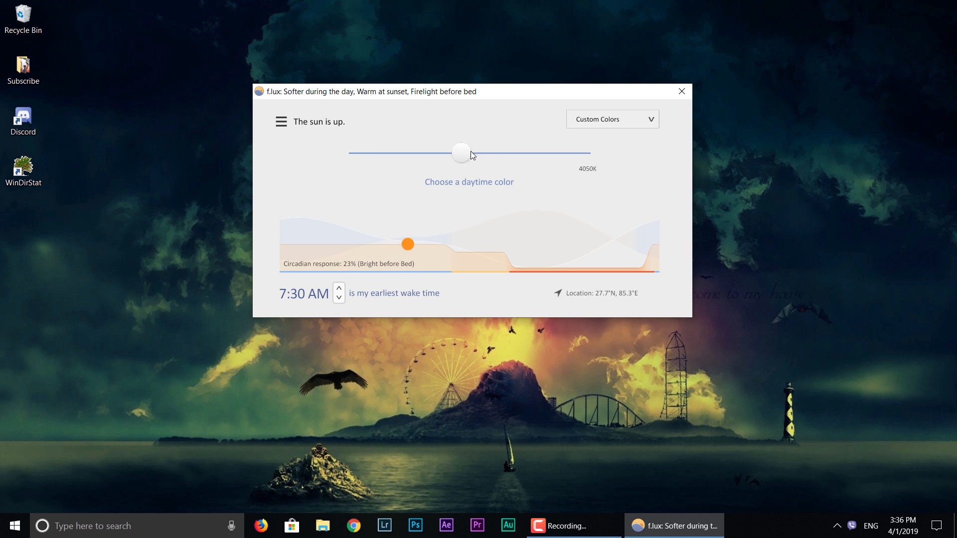
Try the Recommended Colors and Classic f.lux presets, ending on Reduce Eyestrain
click(611, 119)
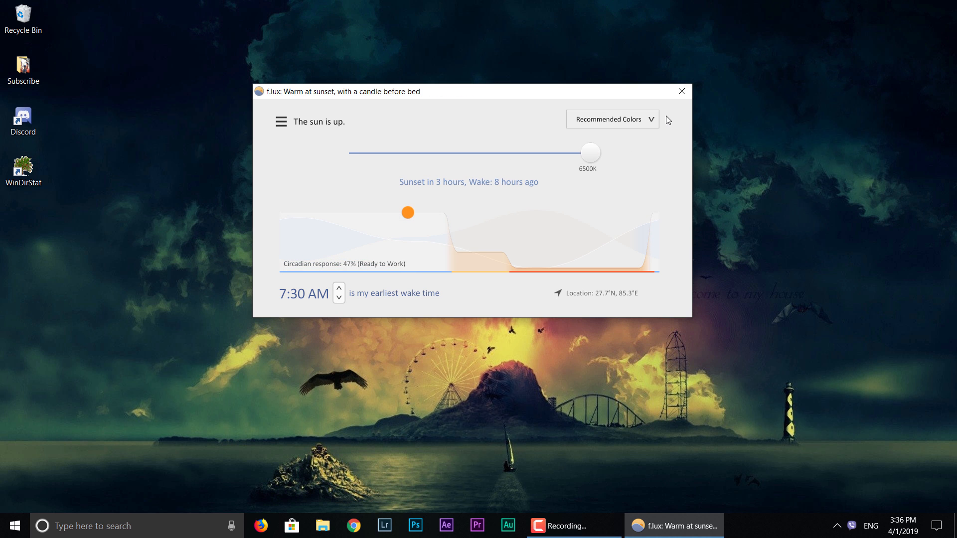
click(610, 119)
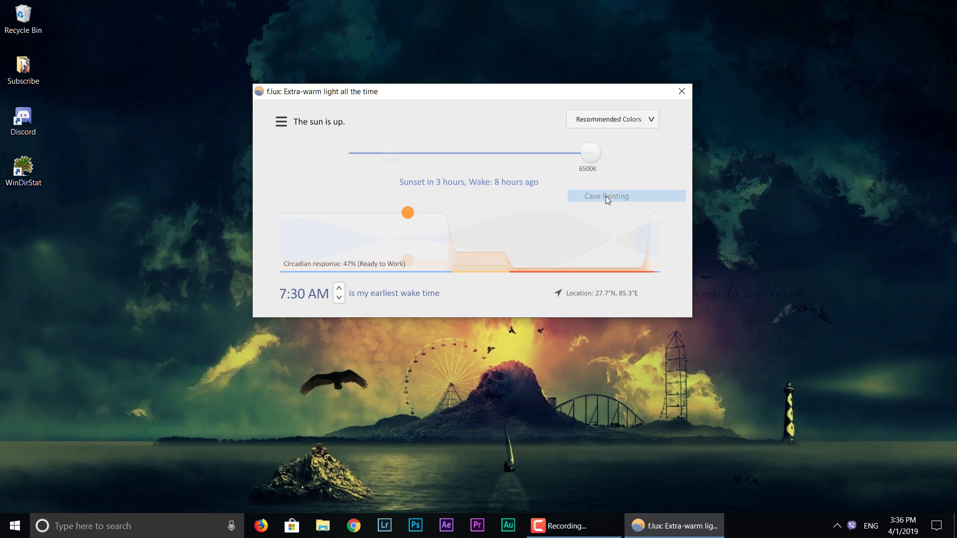
click(625, 196)
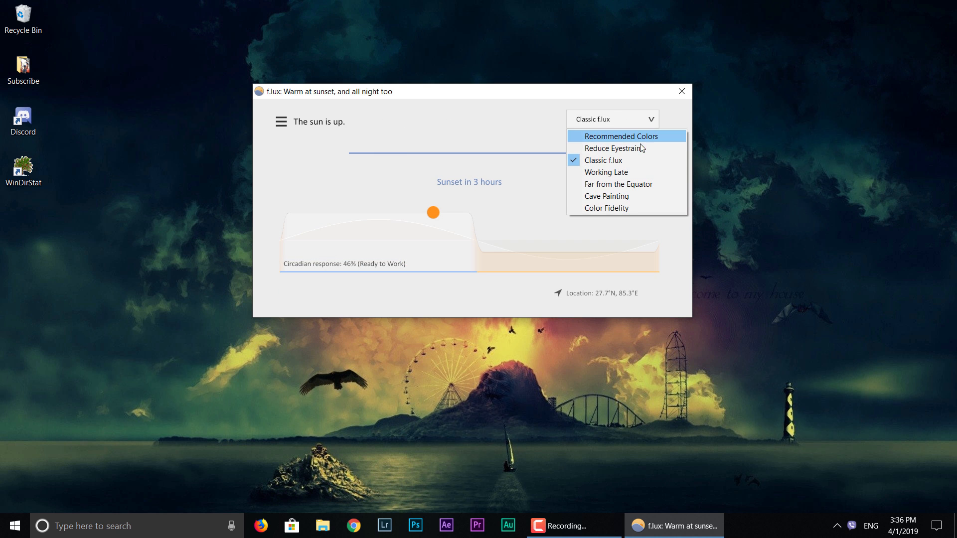
click(614, 149)
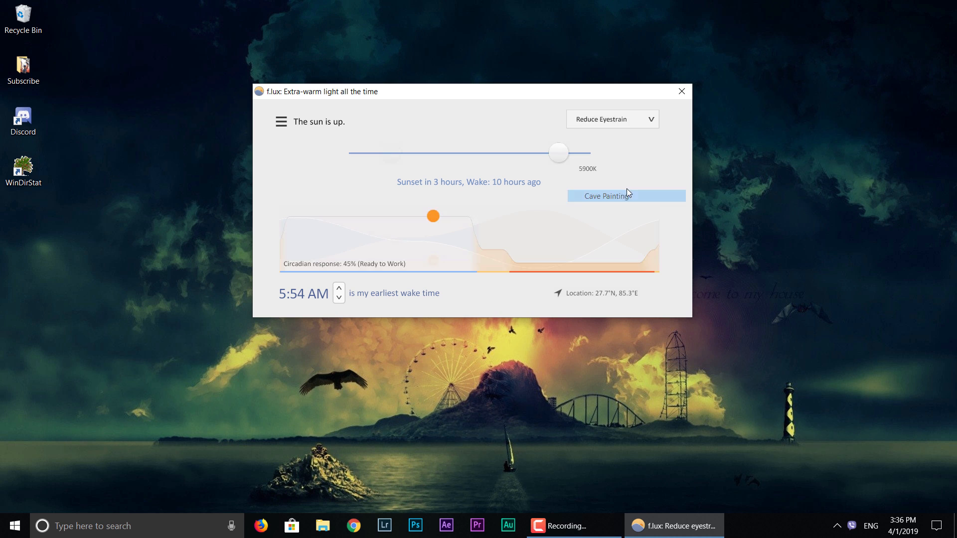
click(611, 119)
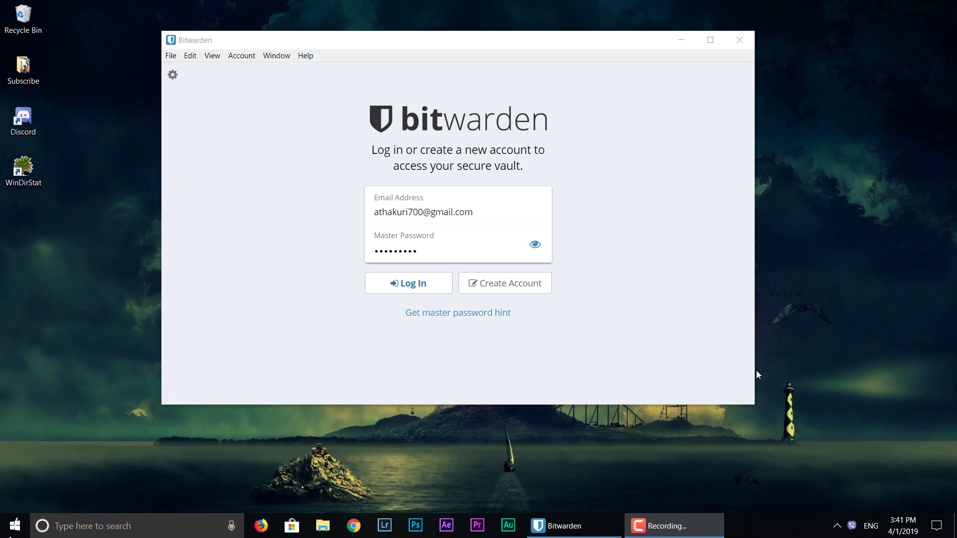
Log in to Bitwarden, maximize the window, and scroll through All Items
click(408, 283)
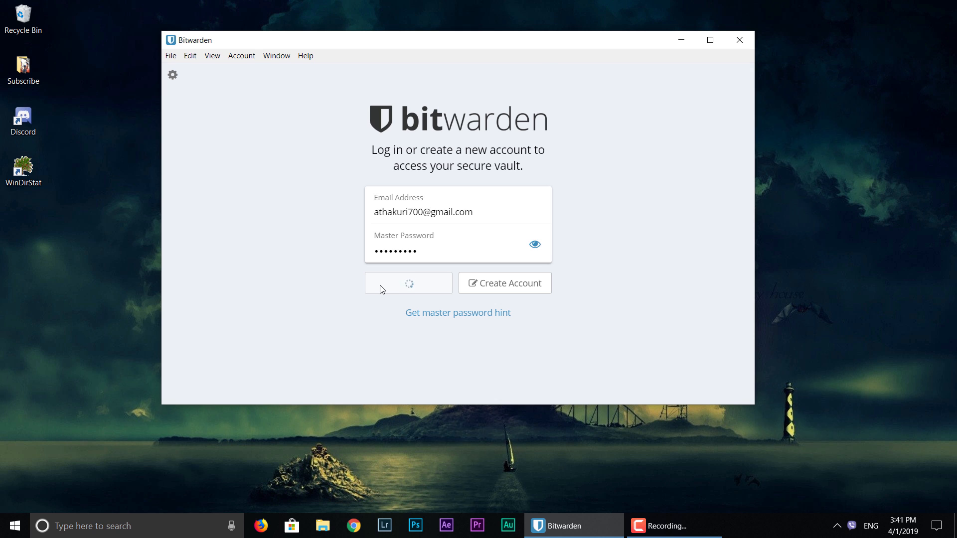
click(408, 283)
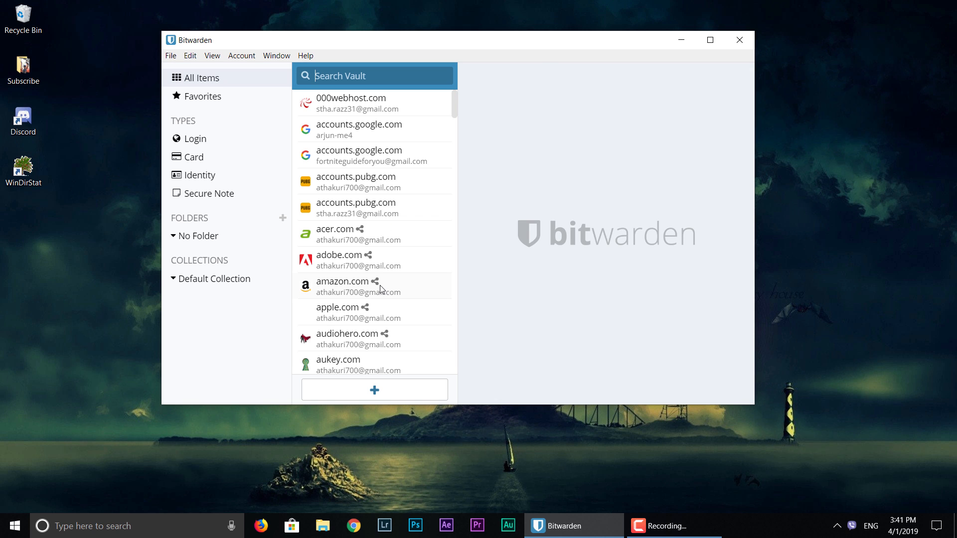
mouse_move(409, 244)
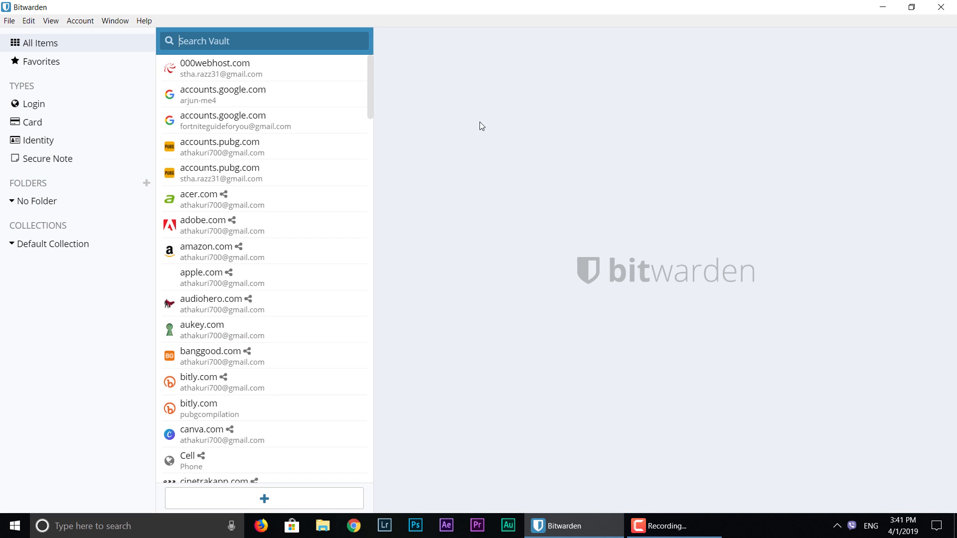
scroll(down, 3)
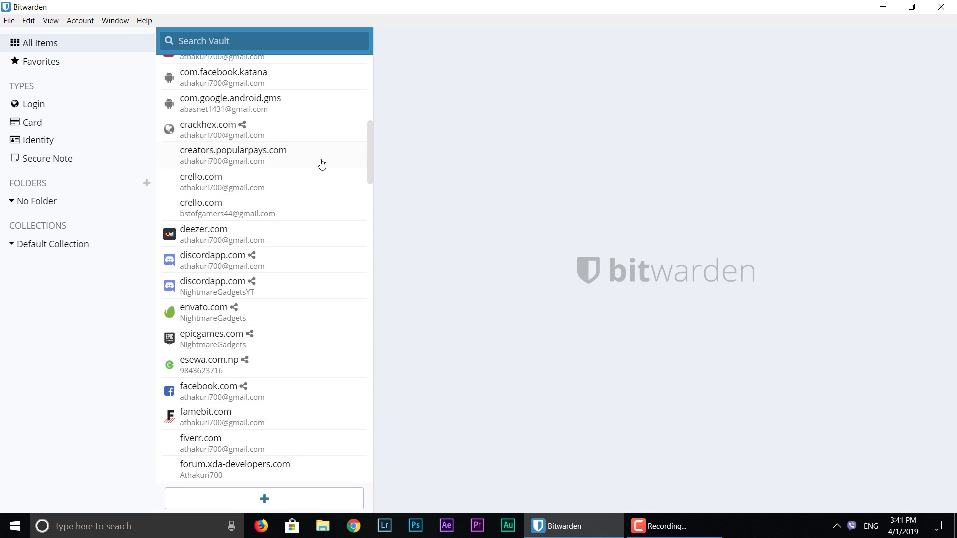
scroll(down, 3)
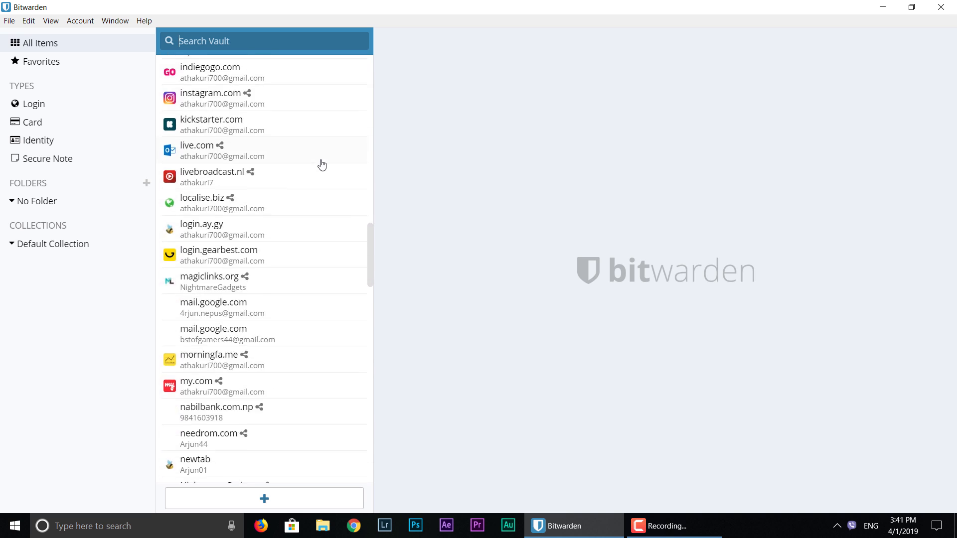
click(815, 33)
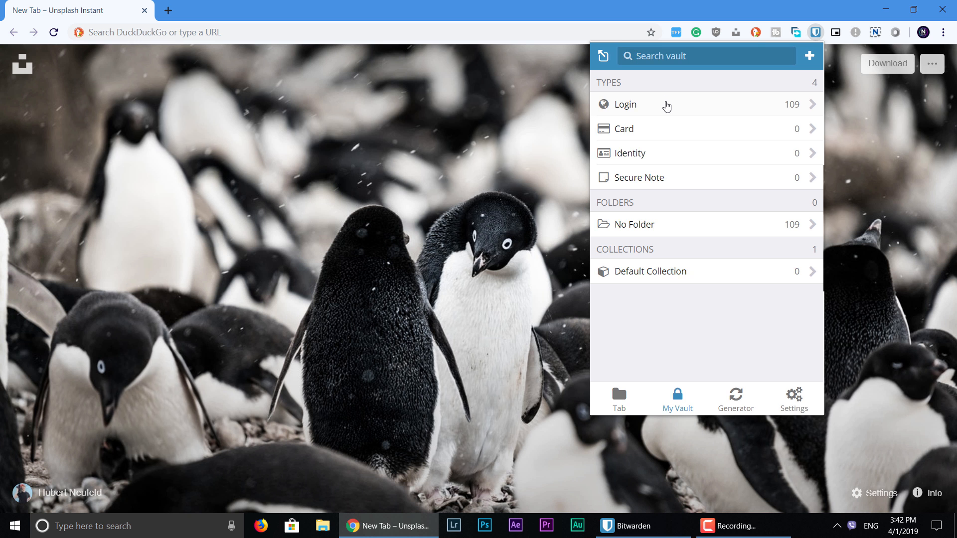
List all saved logins in the extension and scroll to xberts.com
click(625, 104)
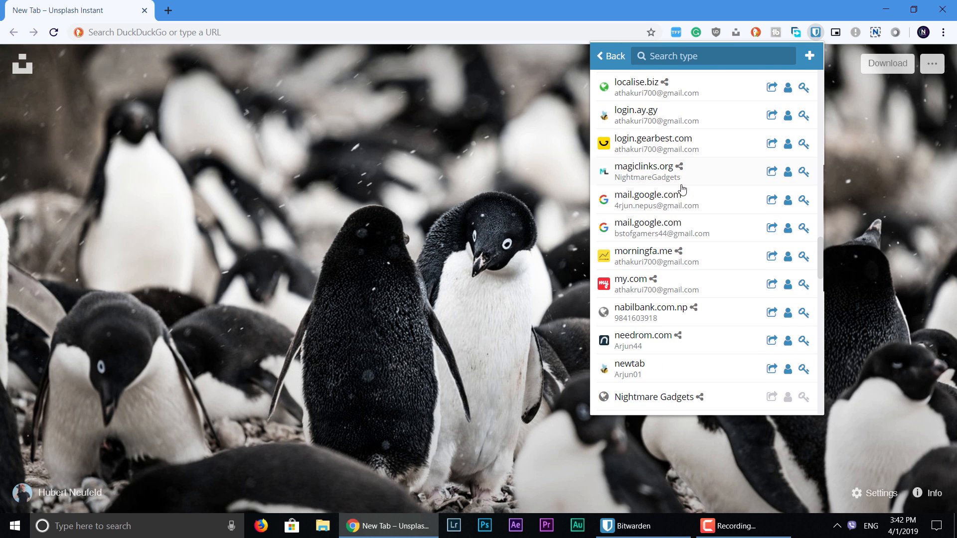
scroll(down, 3)
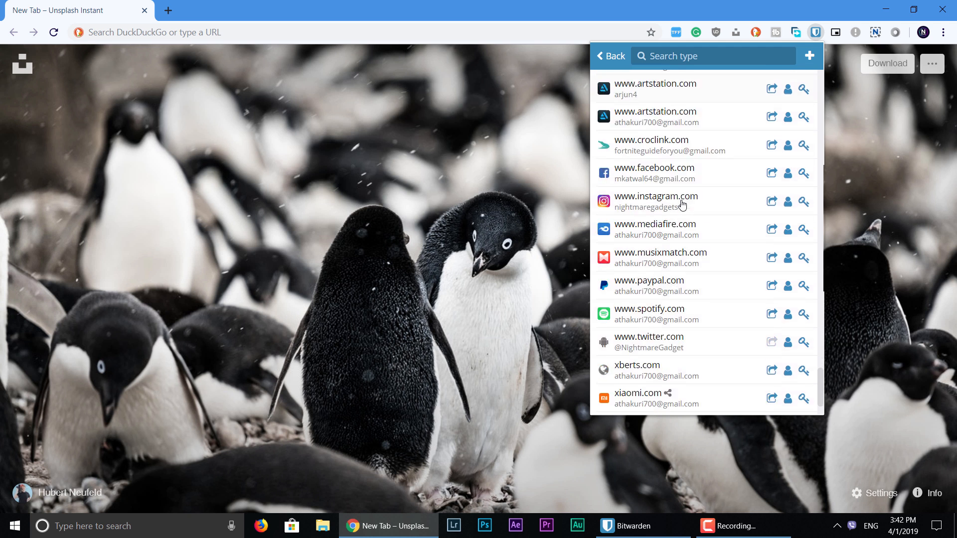
scroll(down, 3)
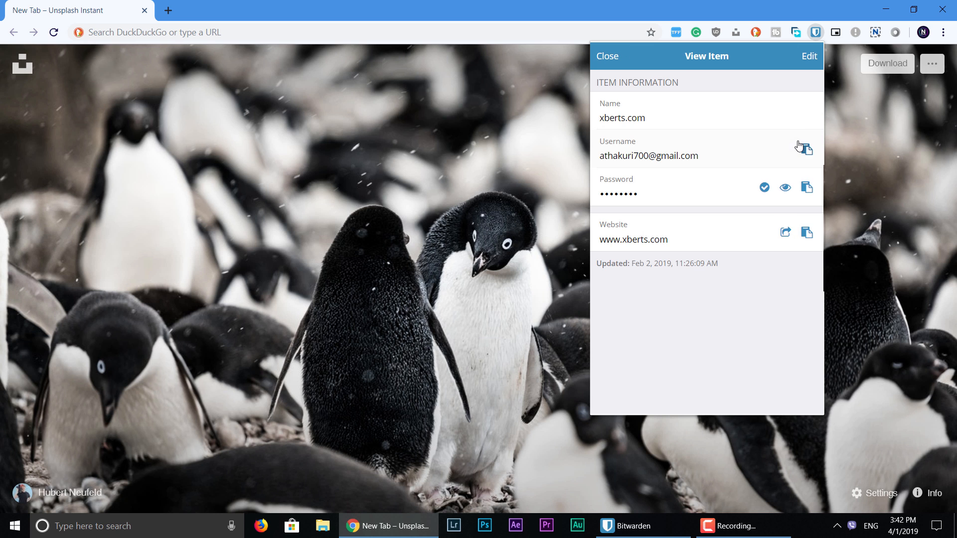
Edit the xberts.com login entry and save it
click(808, 56)
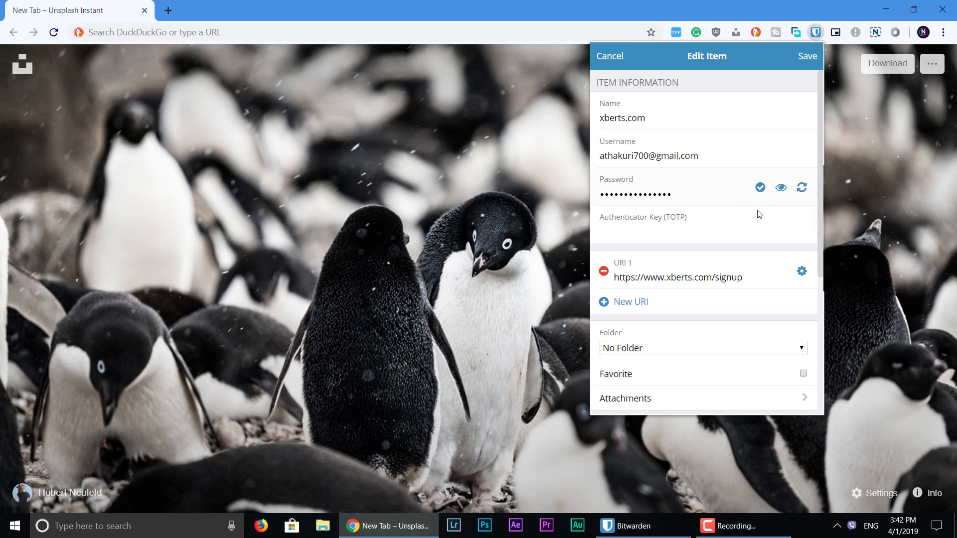
scroll(down, 3)
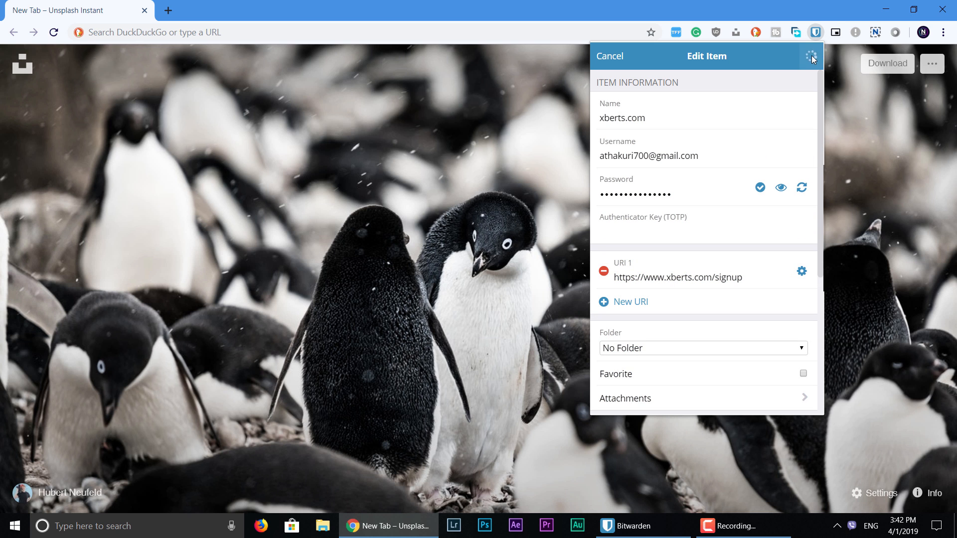
click(811, 56)
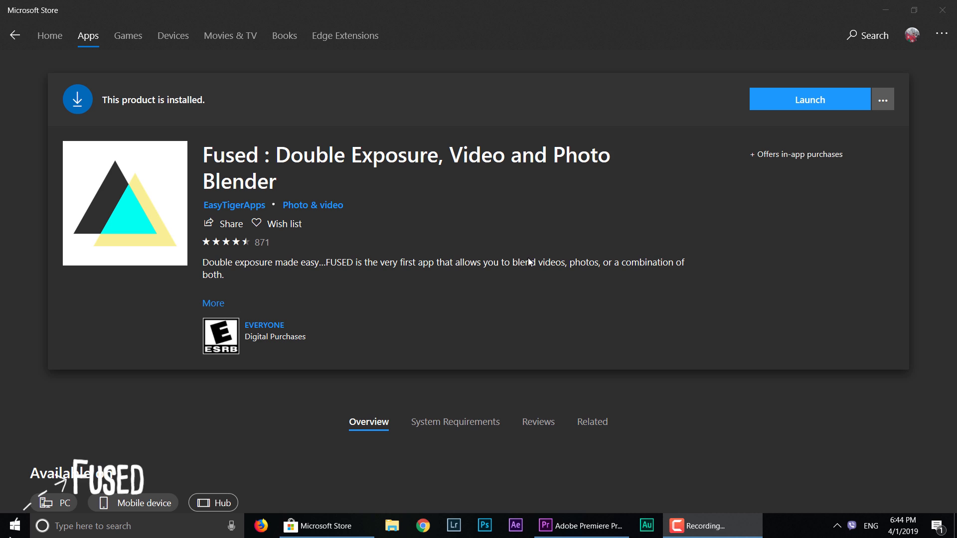
click(809, 100)
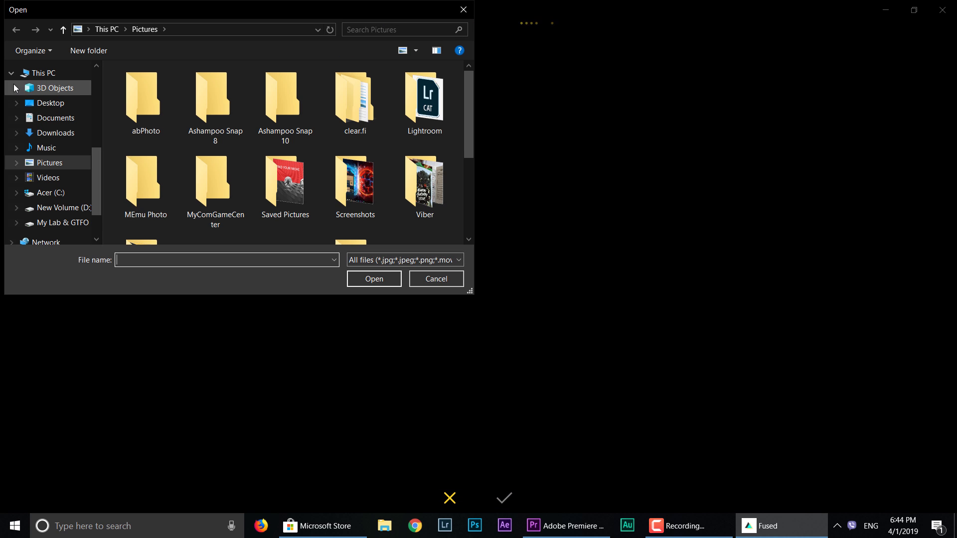
Load index (27).jpeg from Desktop, blend with Overlay, adjust strength, then try Purple Pro
click(51, 103)
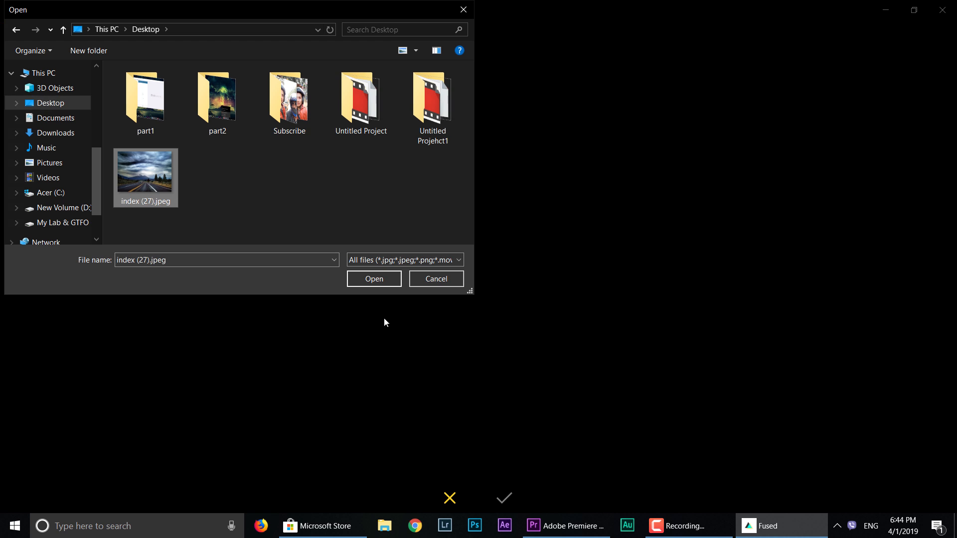
click(373, 278)
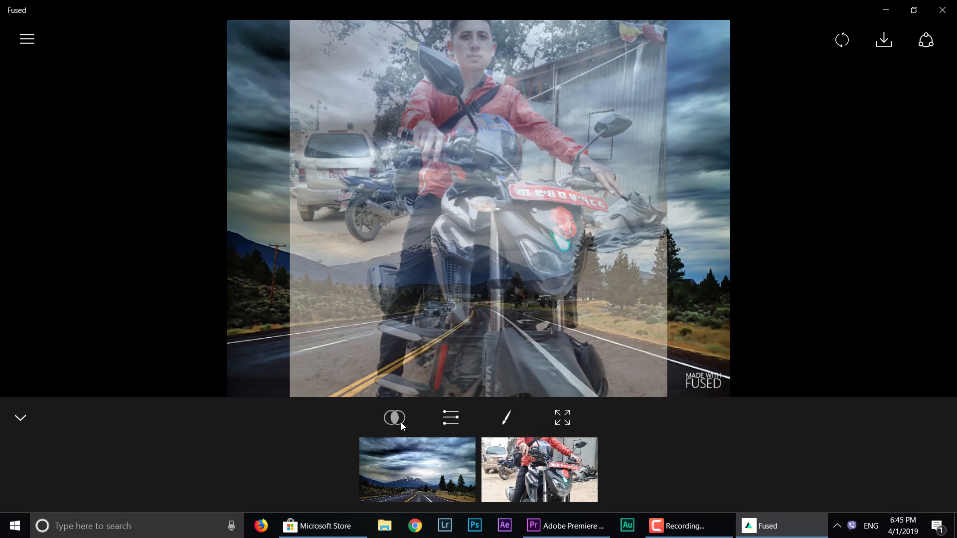
click(393, 417)
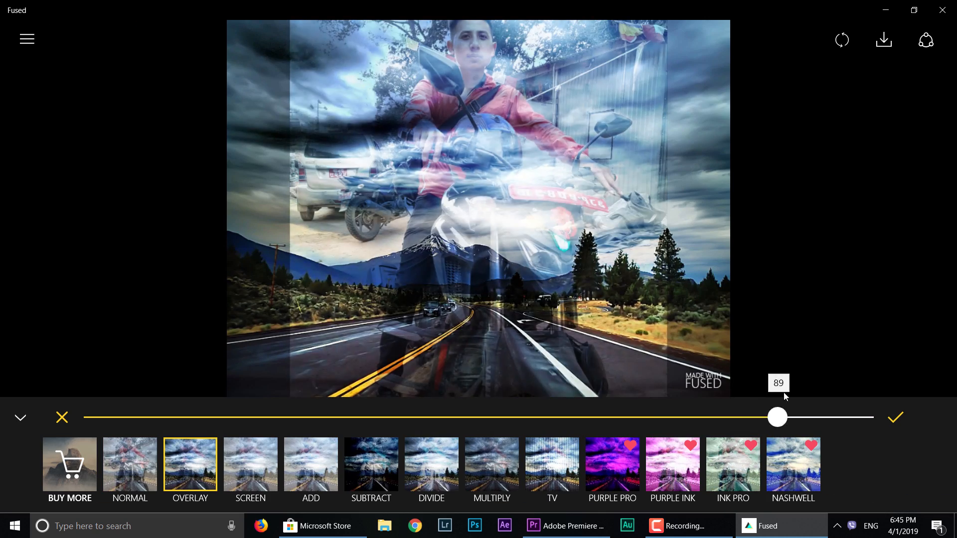
click(895, 418)
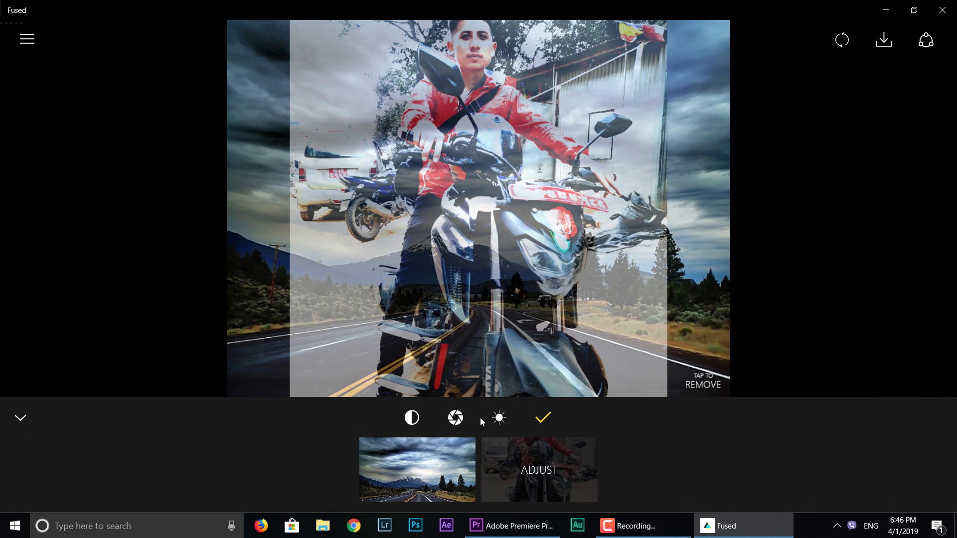
click(498, 419)
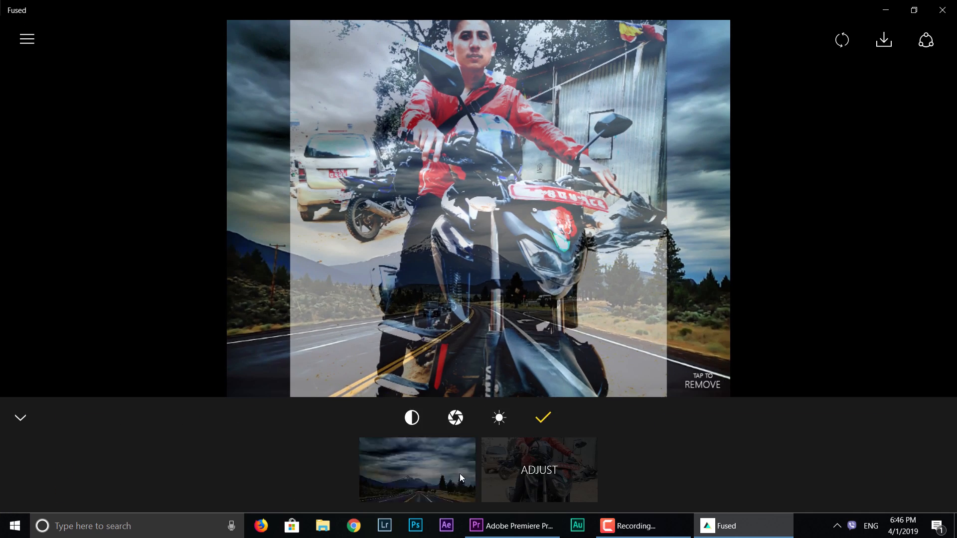
click(611, 465)
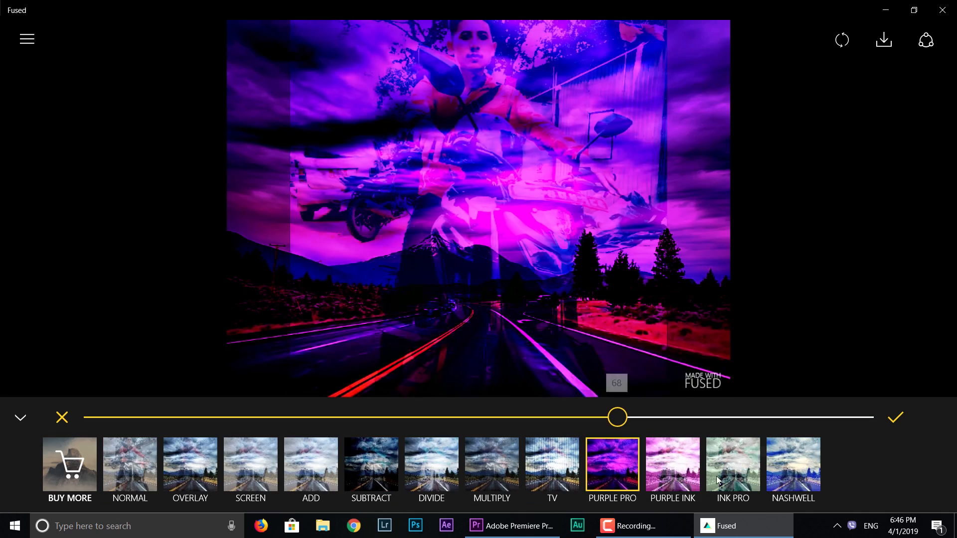
click(742, 526)
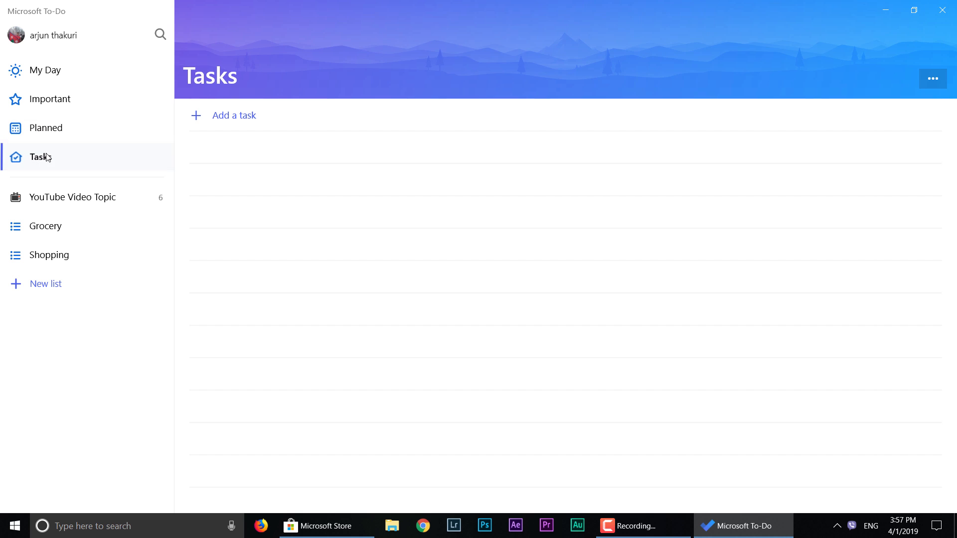
Create a list renamed 'YouTube content' and add the task 'Visit Chocolate factory with friends'
click(45, 283)
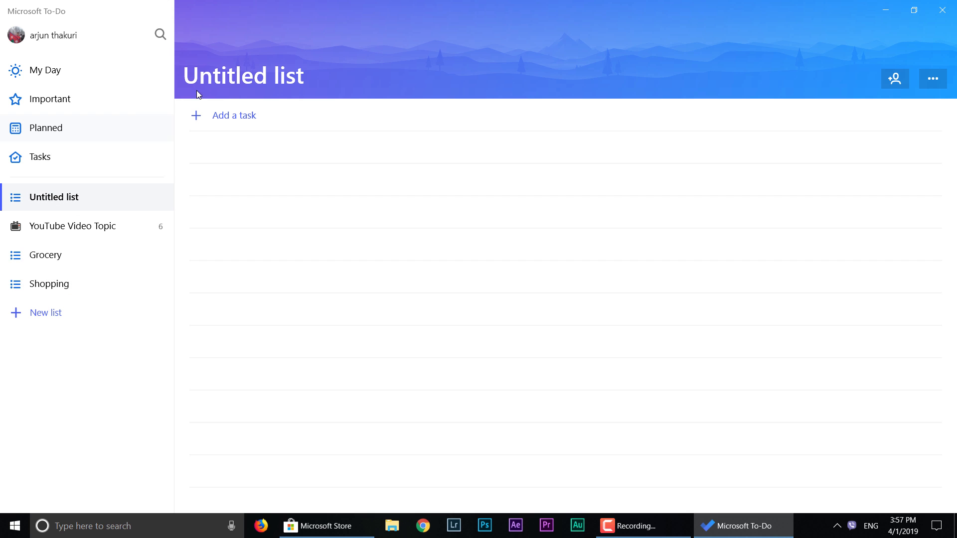
click(243, 75)
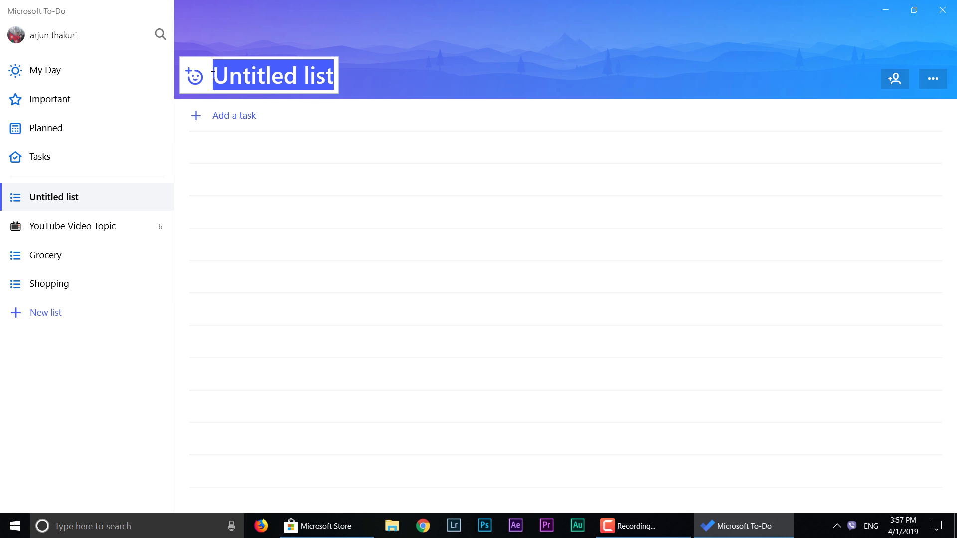
text(Youtube content)
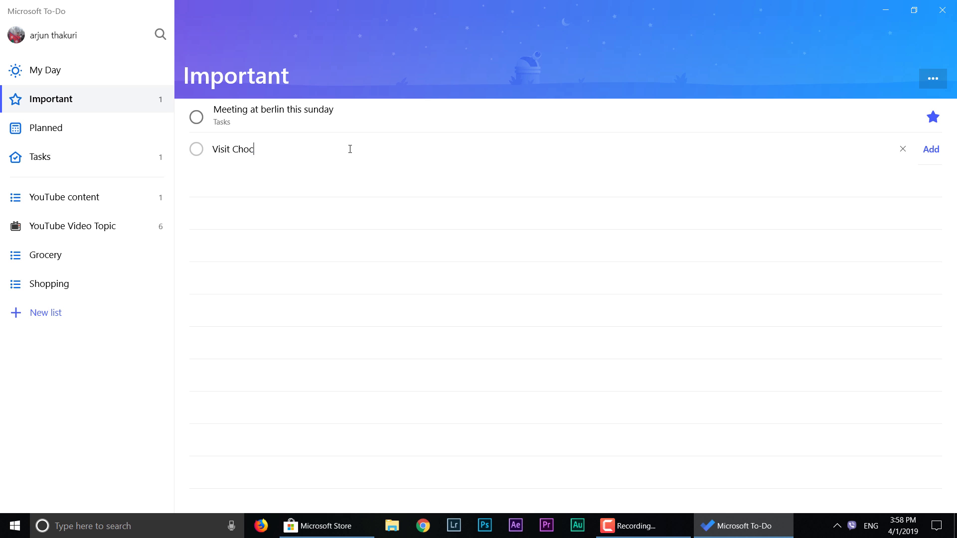
text(olate factory with)
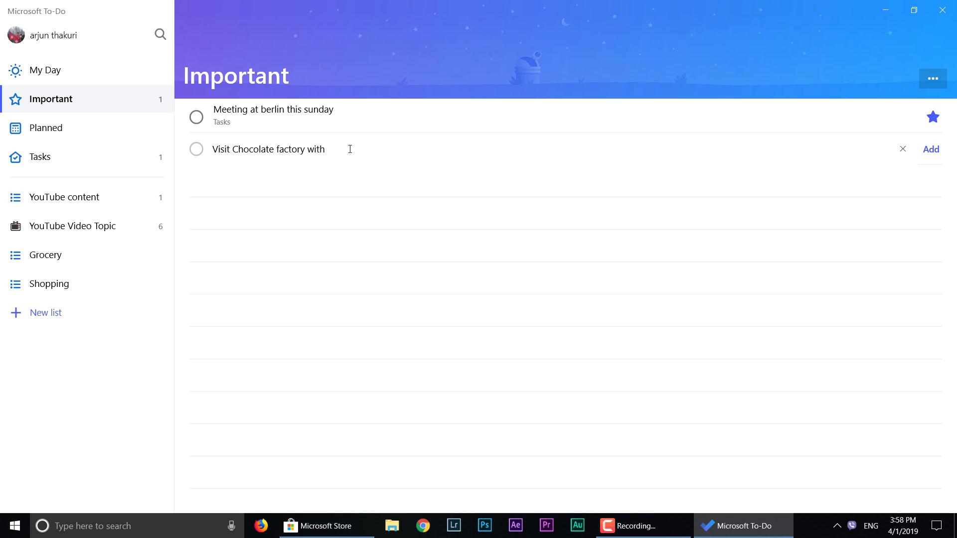
click(41, 157)
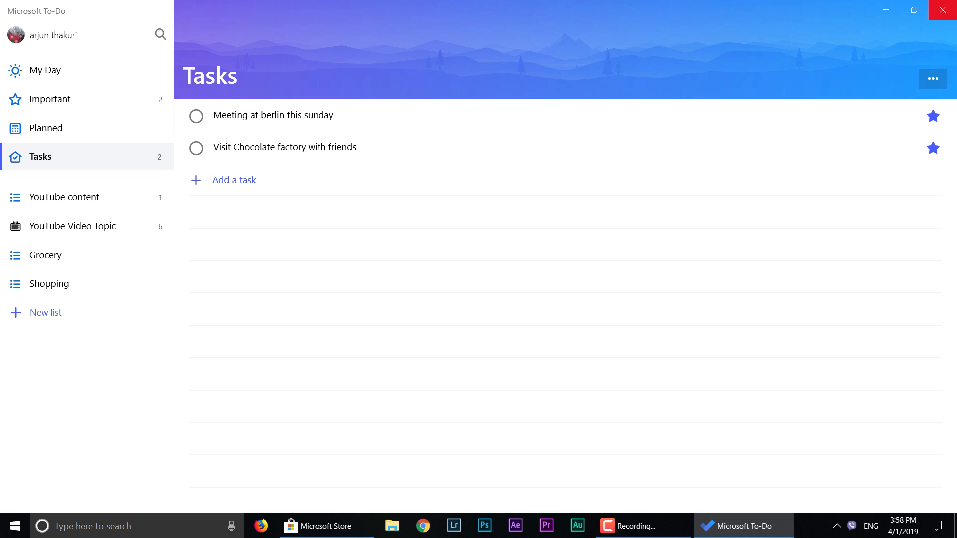
Open To-Do Settings from the account menu and scroll through the general, theme and smart list options
click(54, 35)
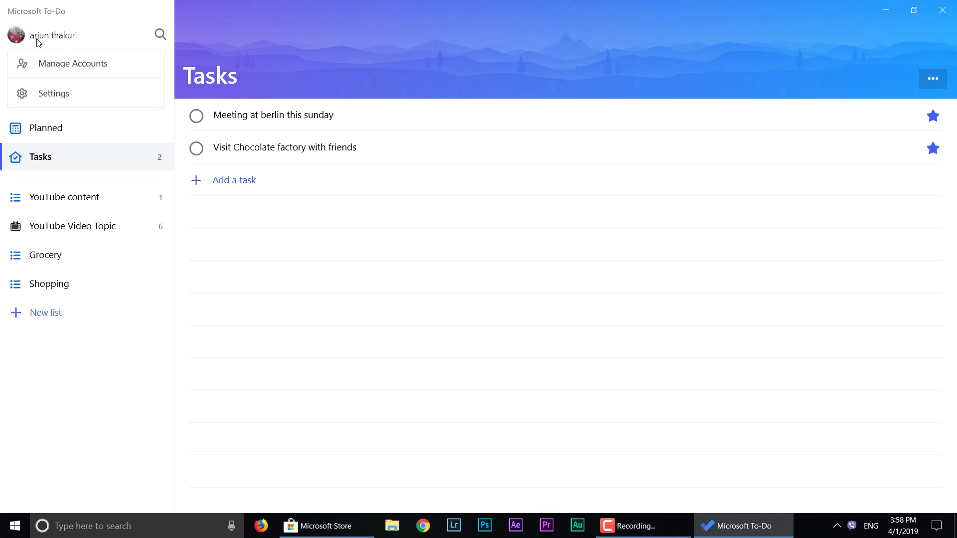
click(54, 93)
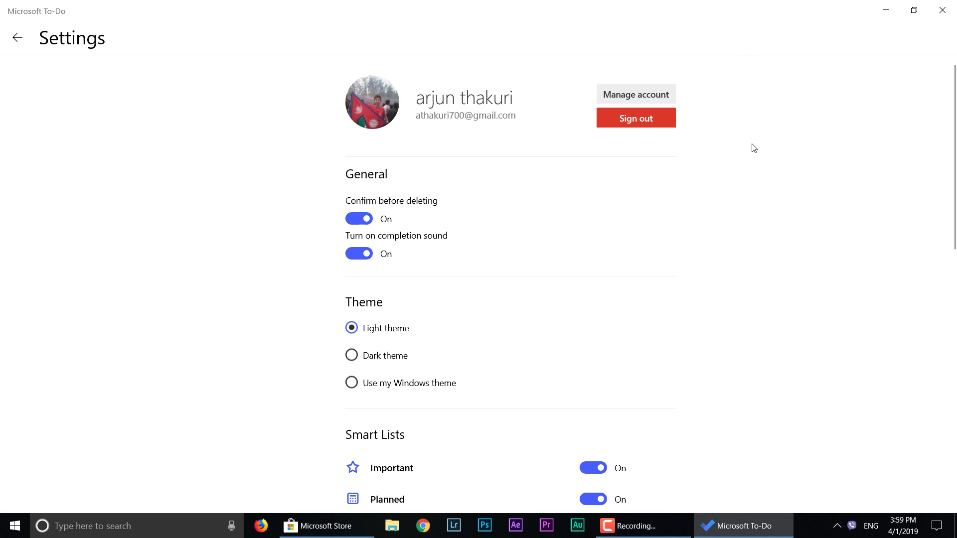
scroll(down, 3)
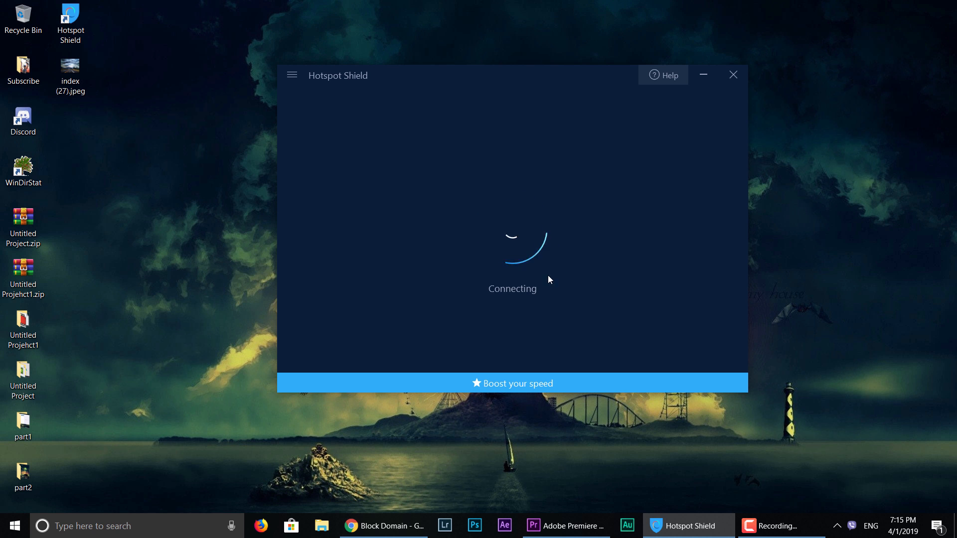
Connect Hotspot Shield, move its window aside, and open the Browsing from: United States dropdown
click(378, 525)
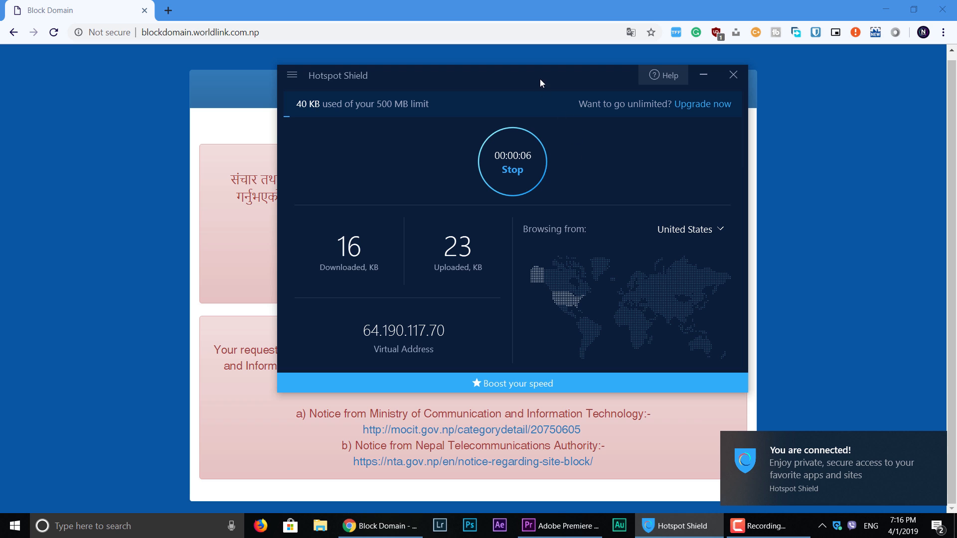
drag(540, 82, 444, 64)
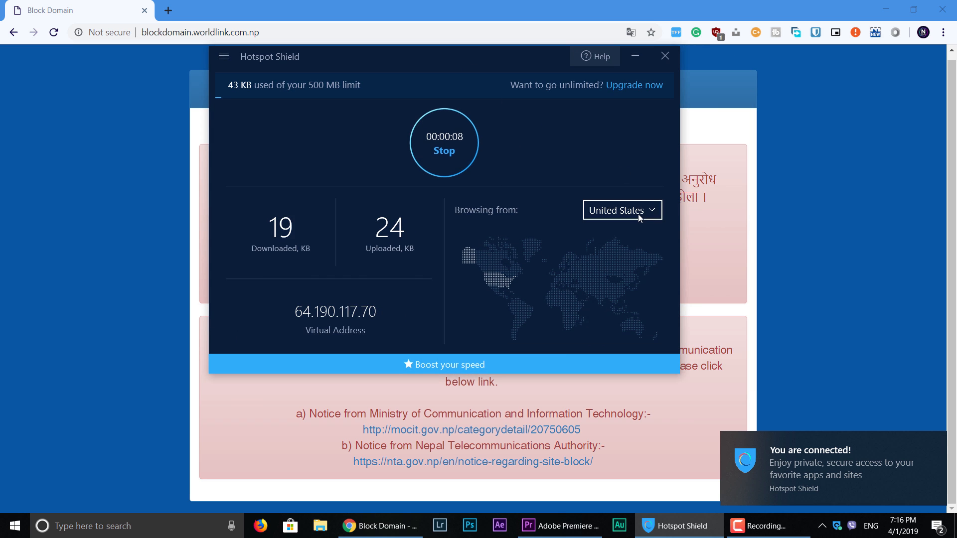
click(620, 209)
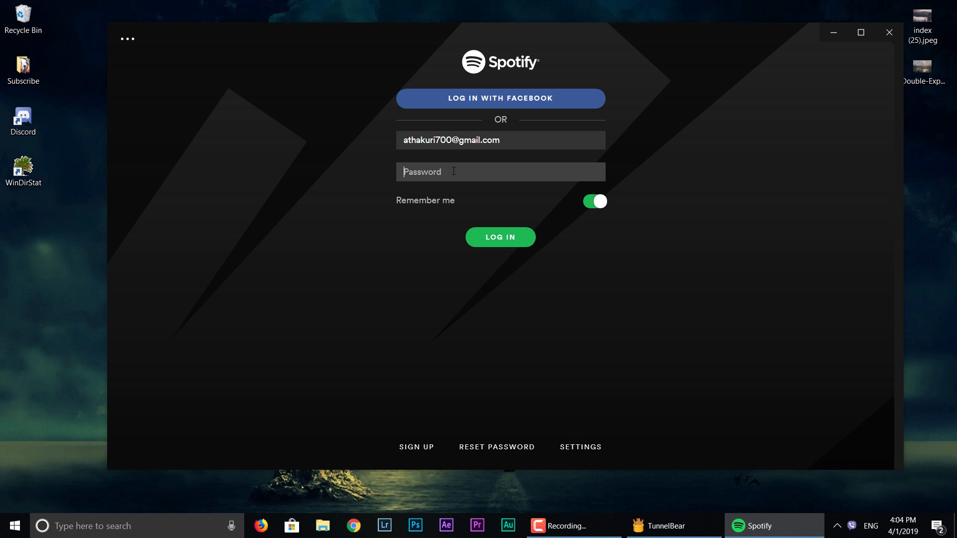
Enter the Spotify account password and log in to reach the Home page
click(499, 237)
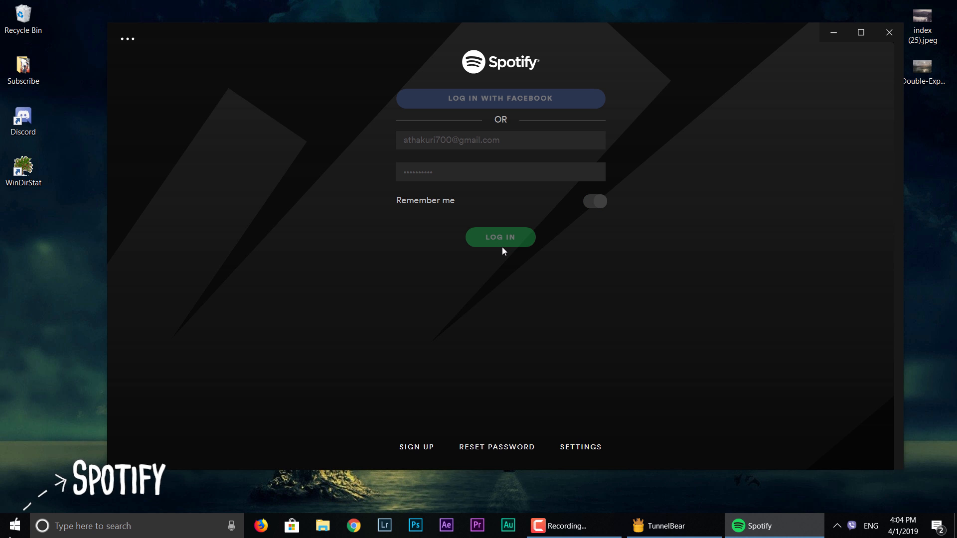
click(499, 237)
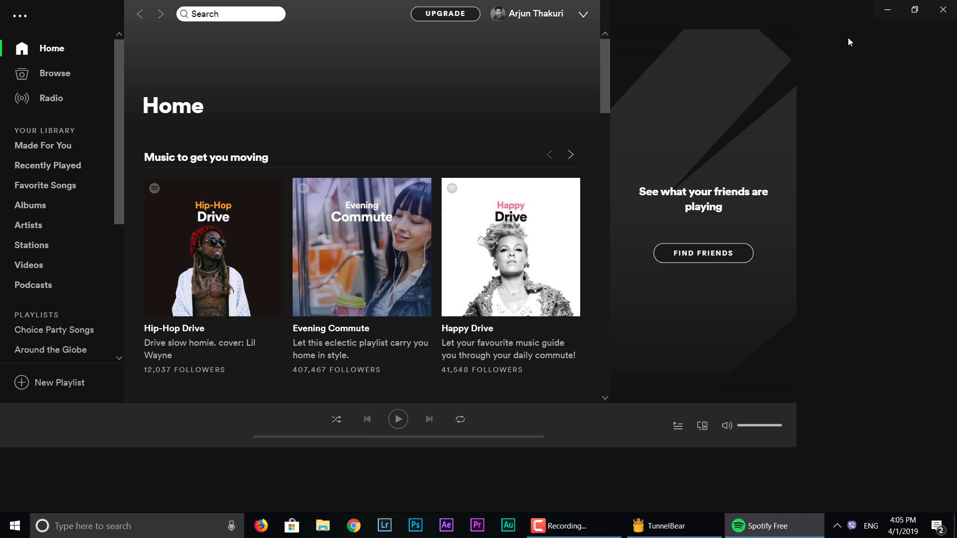
Visit Browse, then view the library's saved artists and Eminem's saved songs
scroll(down, 3)
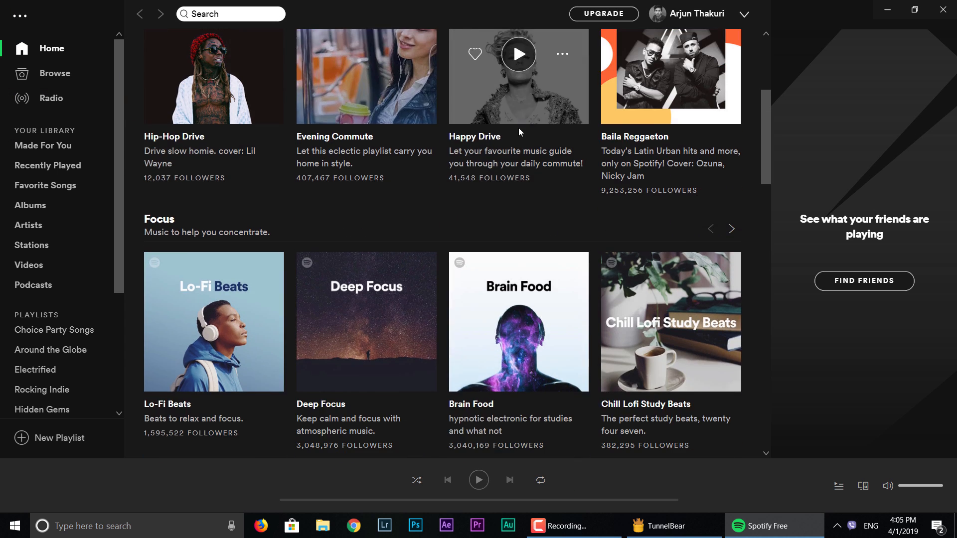
click(55, 73)
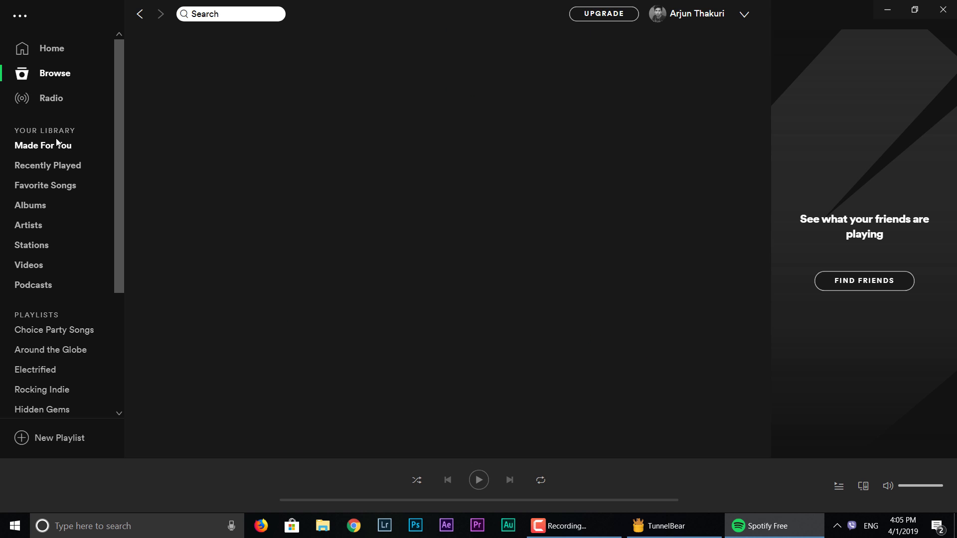
click(28, 225)
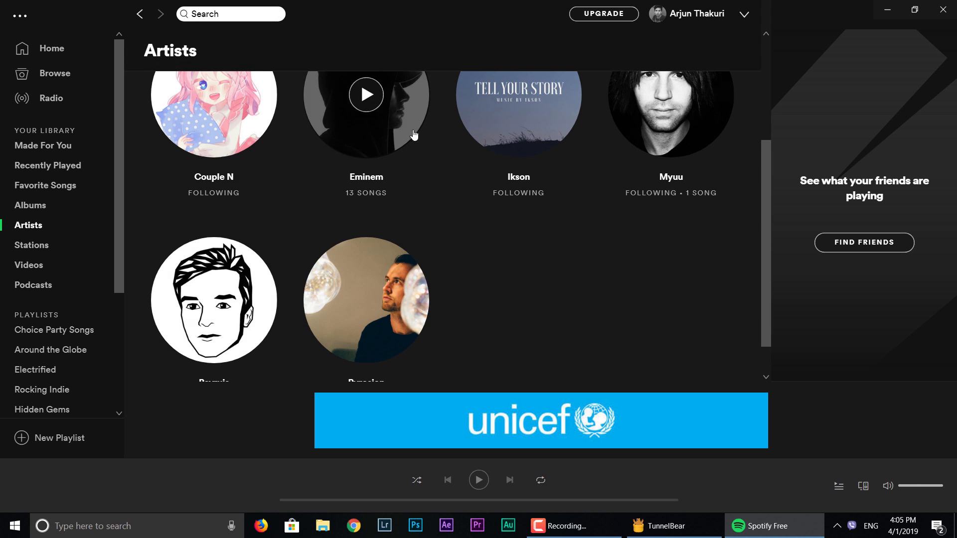
click(366, 95)
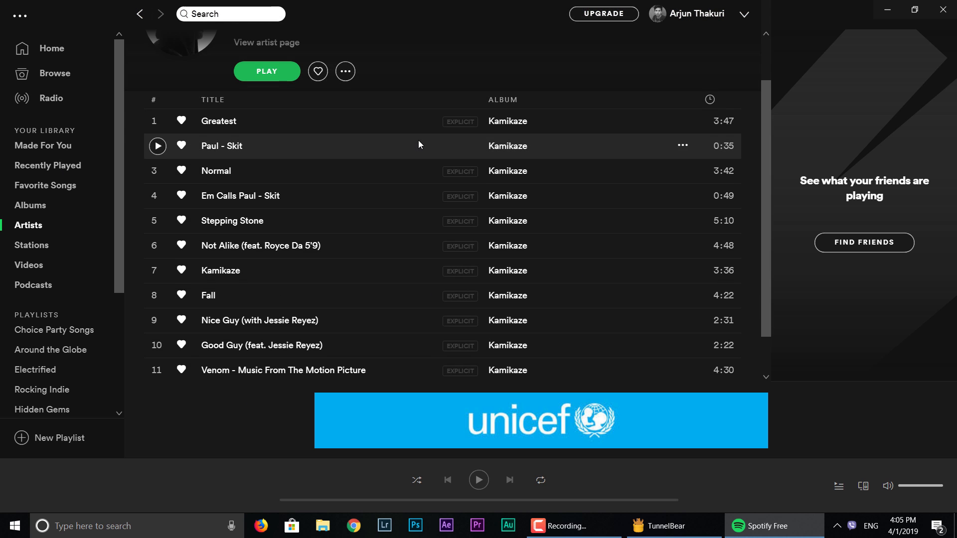
scroll(down, 3)
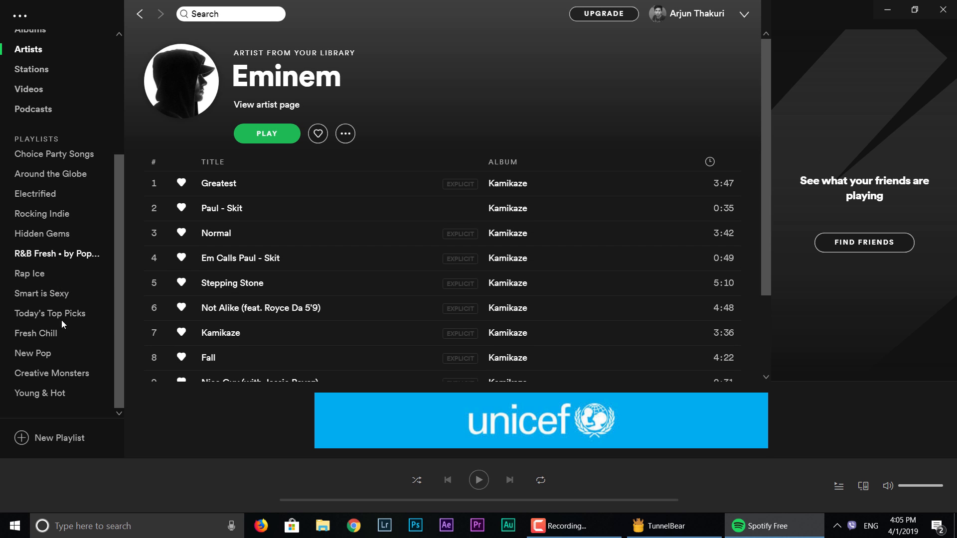
Open the Young & Hot playlist and the Not Alike (feat. Royce Da 5'9") Radio station
click(39, 393)
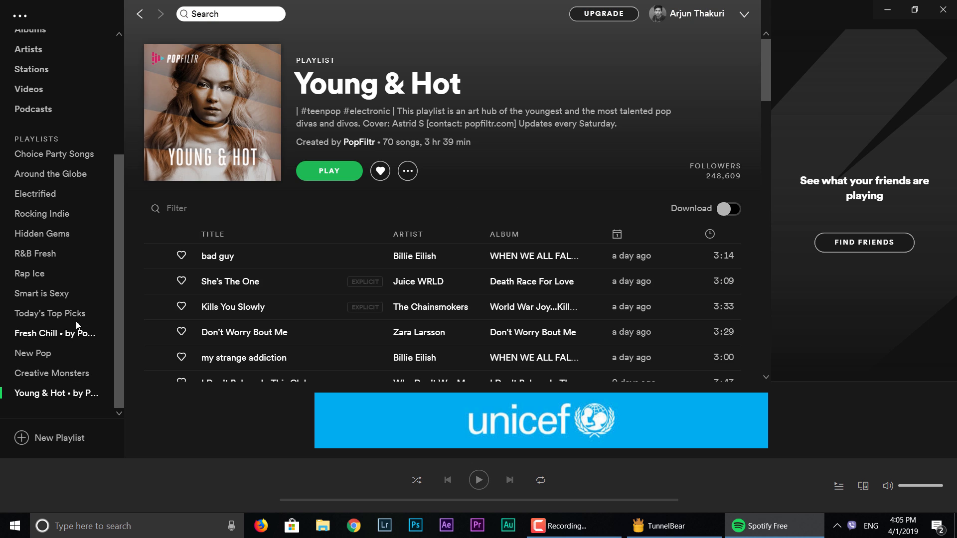
click(51, 98)
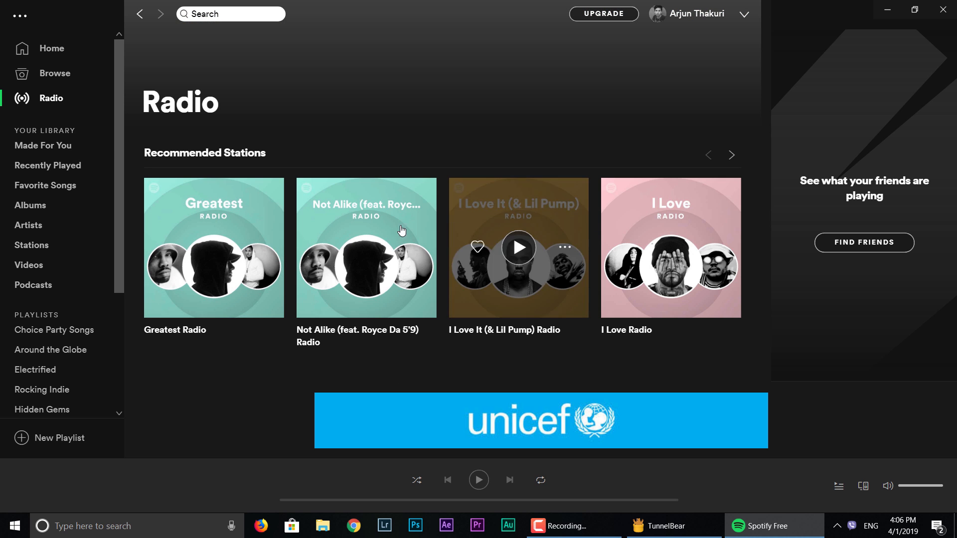
click(366, 247)
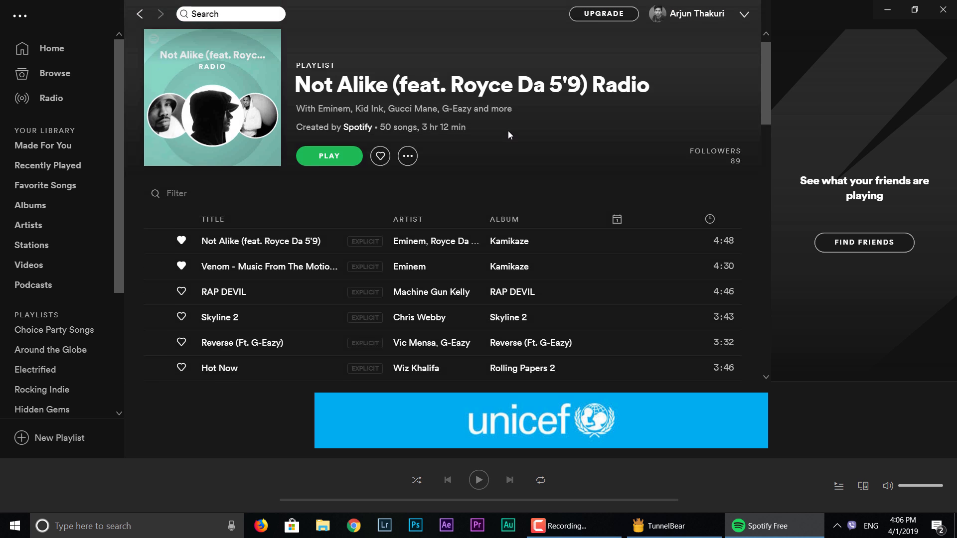
scroll(down, 3)
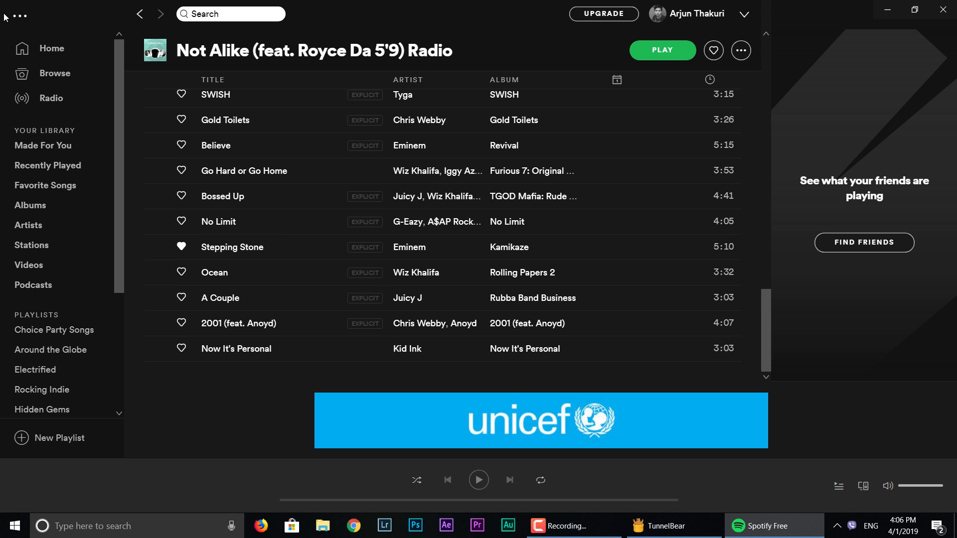
click(743, 14)
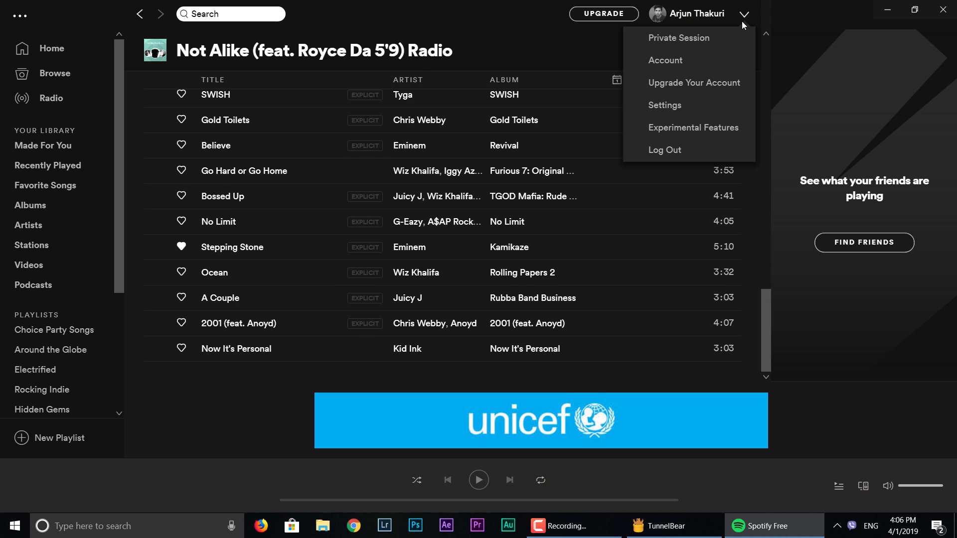
Open Spotify Settings and scroll past the display and advertisement options down to Autoplay
click(664, 105)
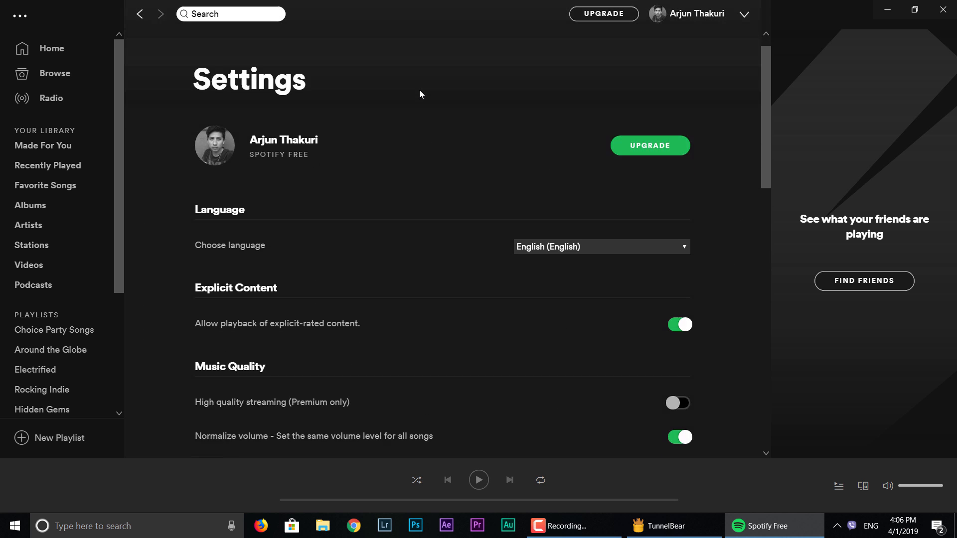
scroll(down, 3)
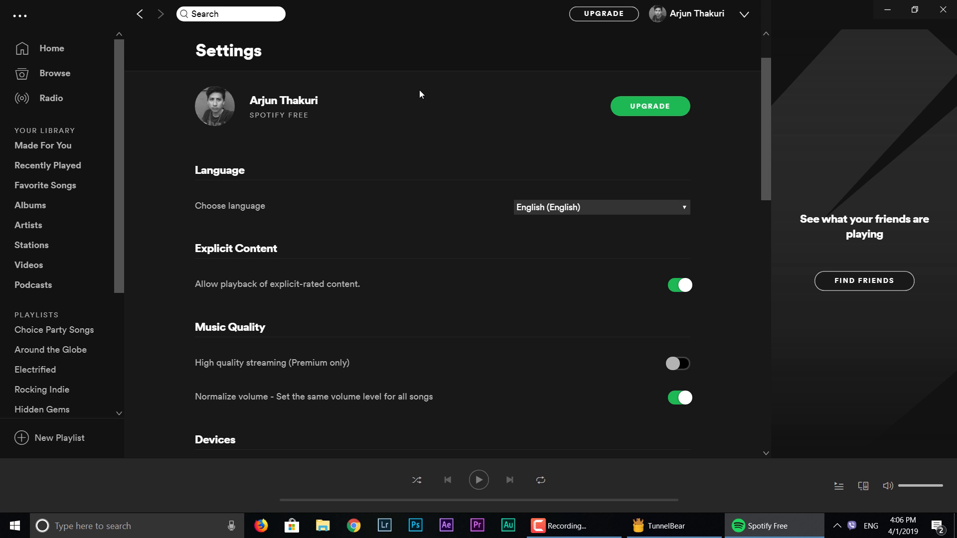
scroll(down, 3)
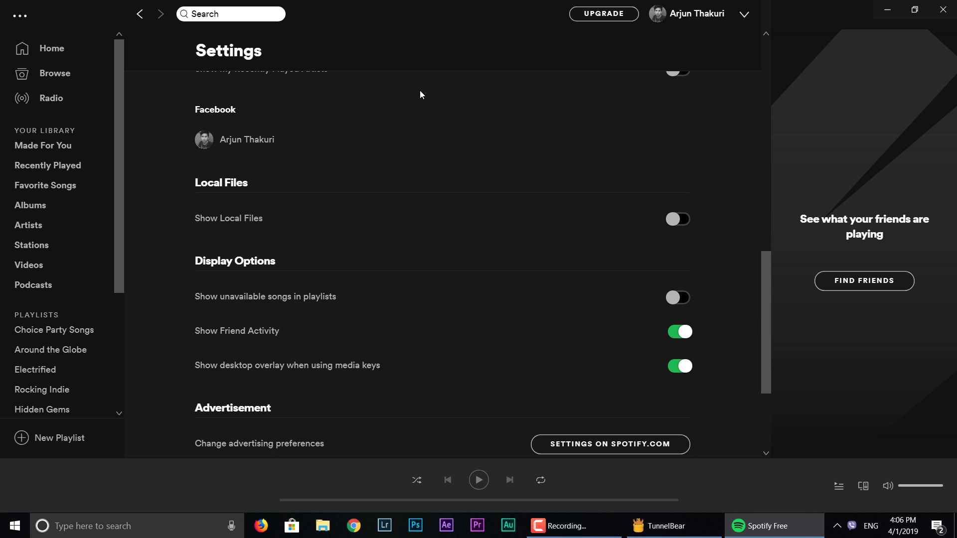
scroll(down, 3)
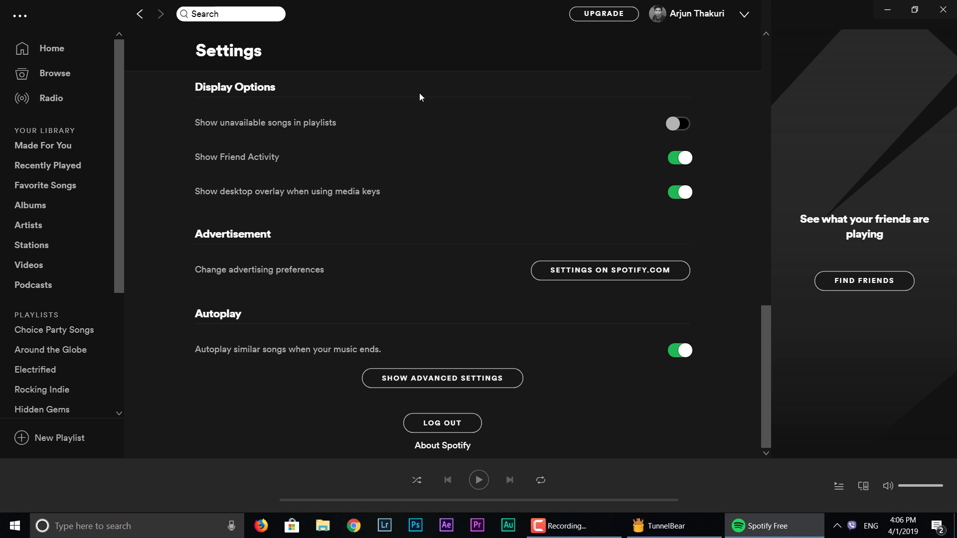
mouse_move(5, 57)
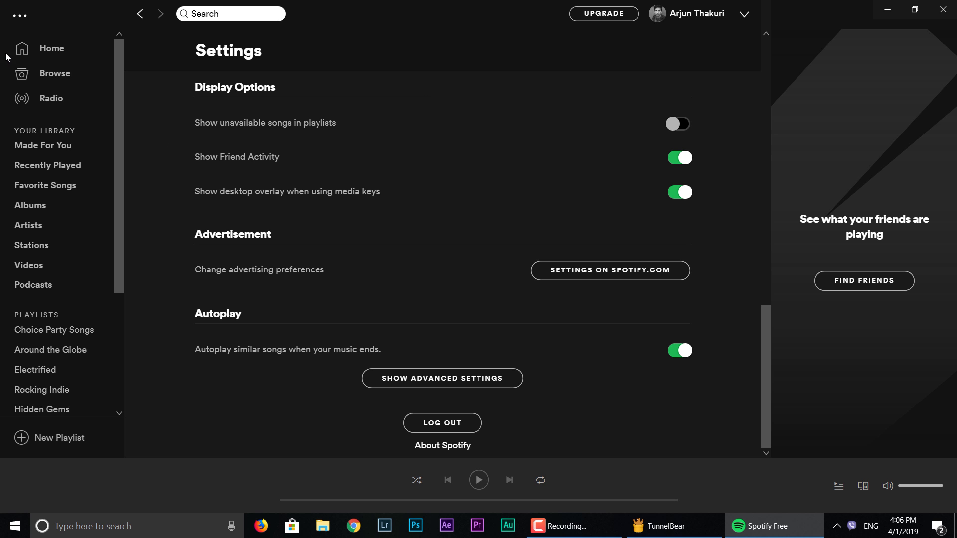
Visit Browse and Made For You, then view the library's Albums, including Kamikaze
click(54, 73)
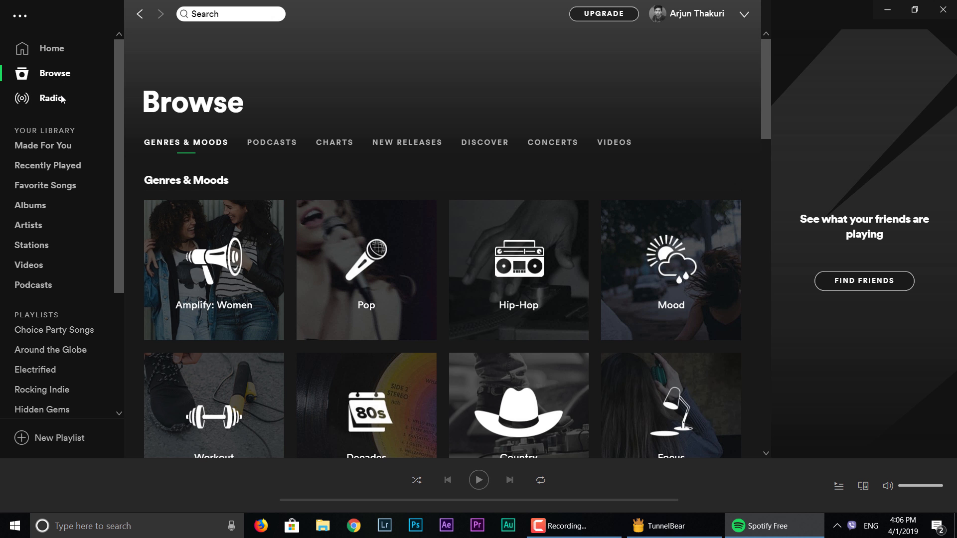
click(43, 145)
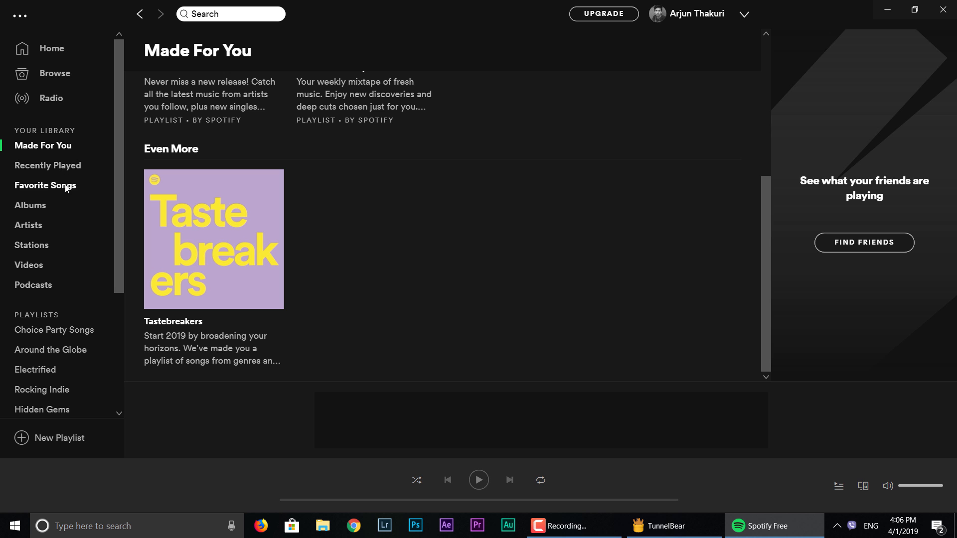
click(17, 15)
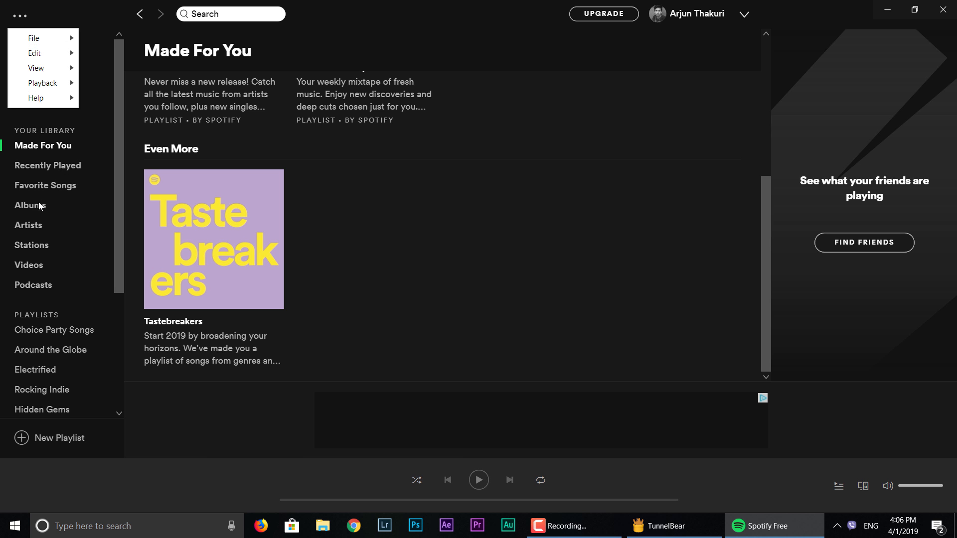
click(30, 205)
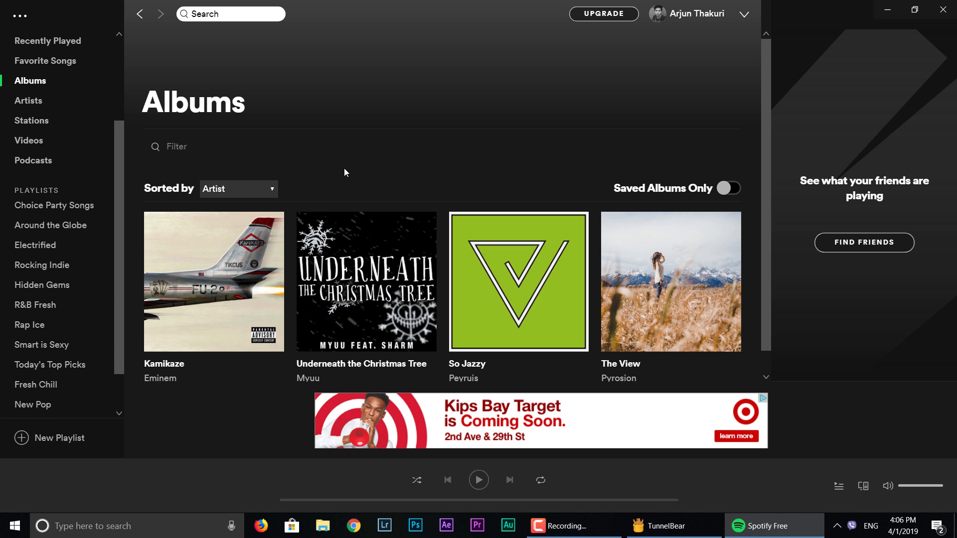